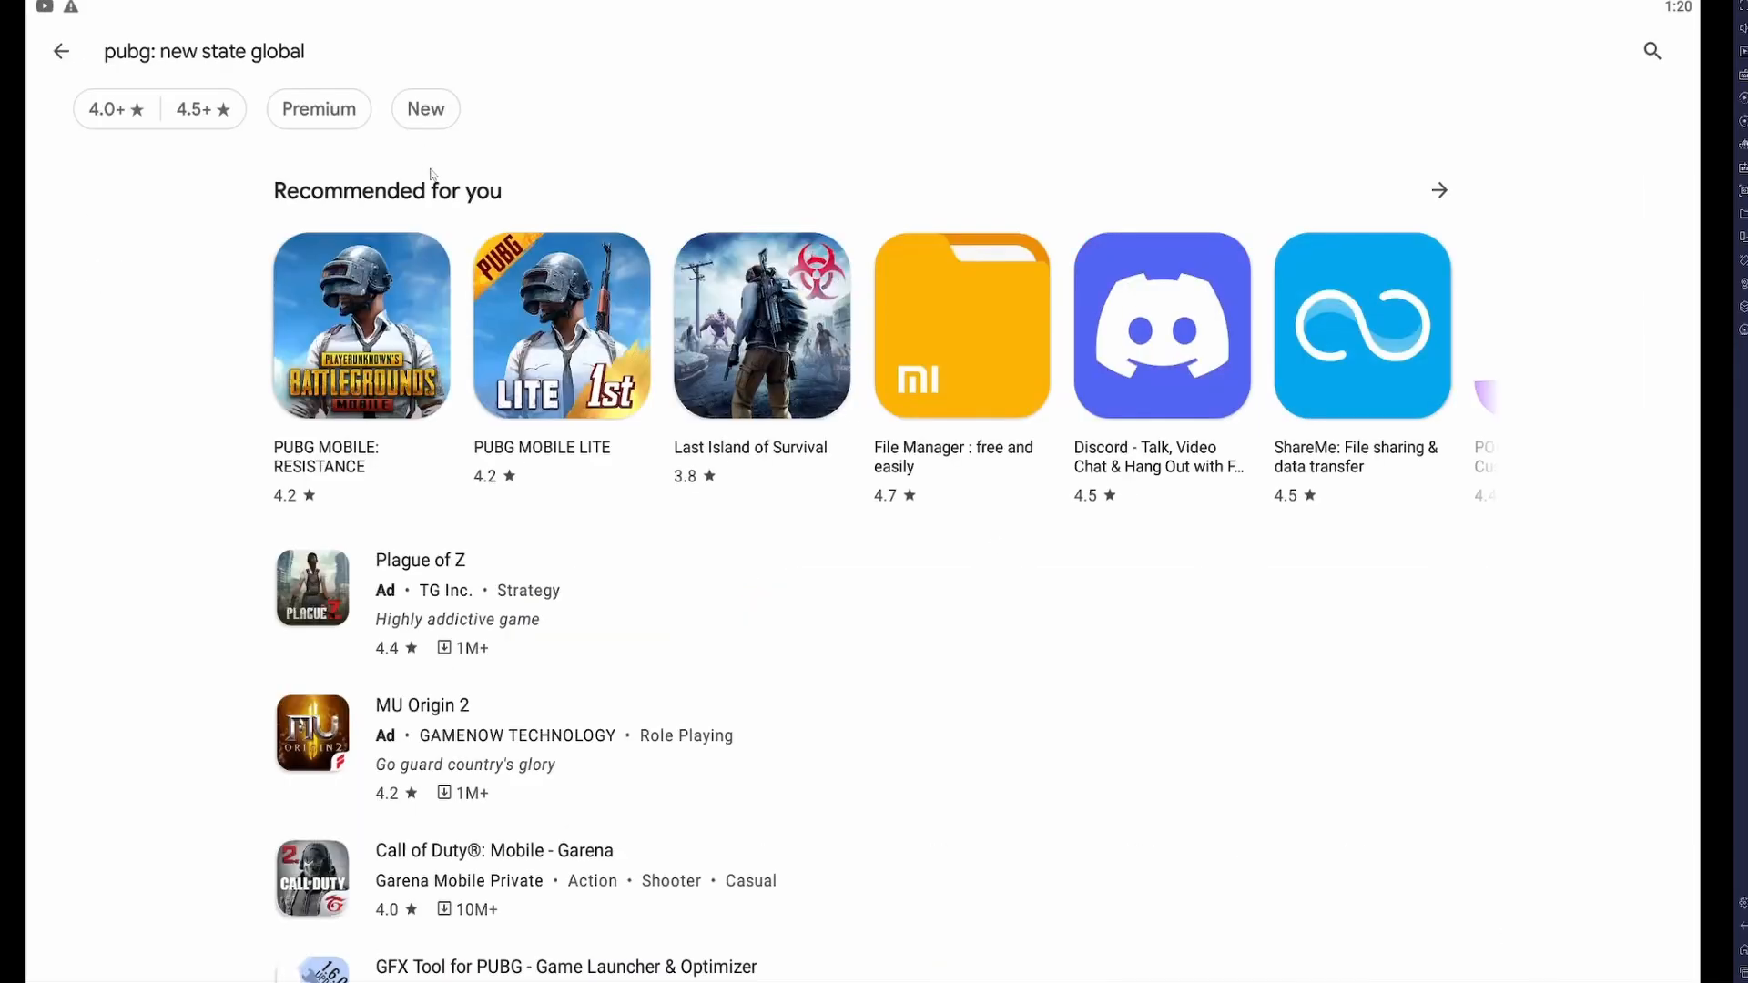
Download PUBG: NEW STATE from TapTap in BlueStacks and dismiss the incompatible-install error.
{"action": "scroll", "scroll_direction": "down", "scroll_amount": 3}
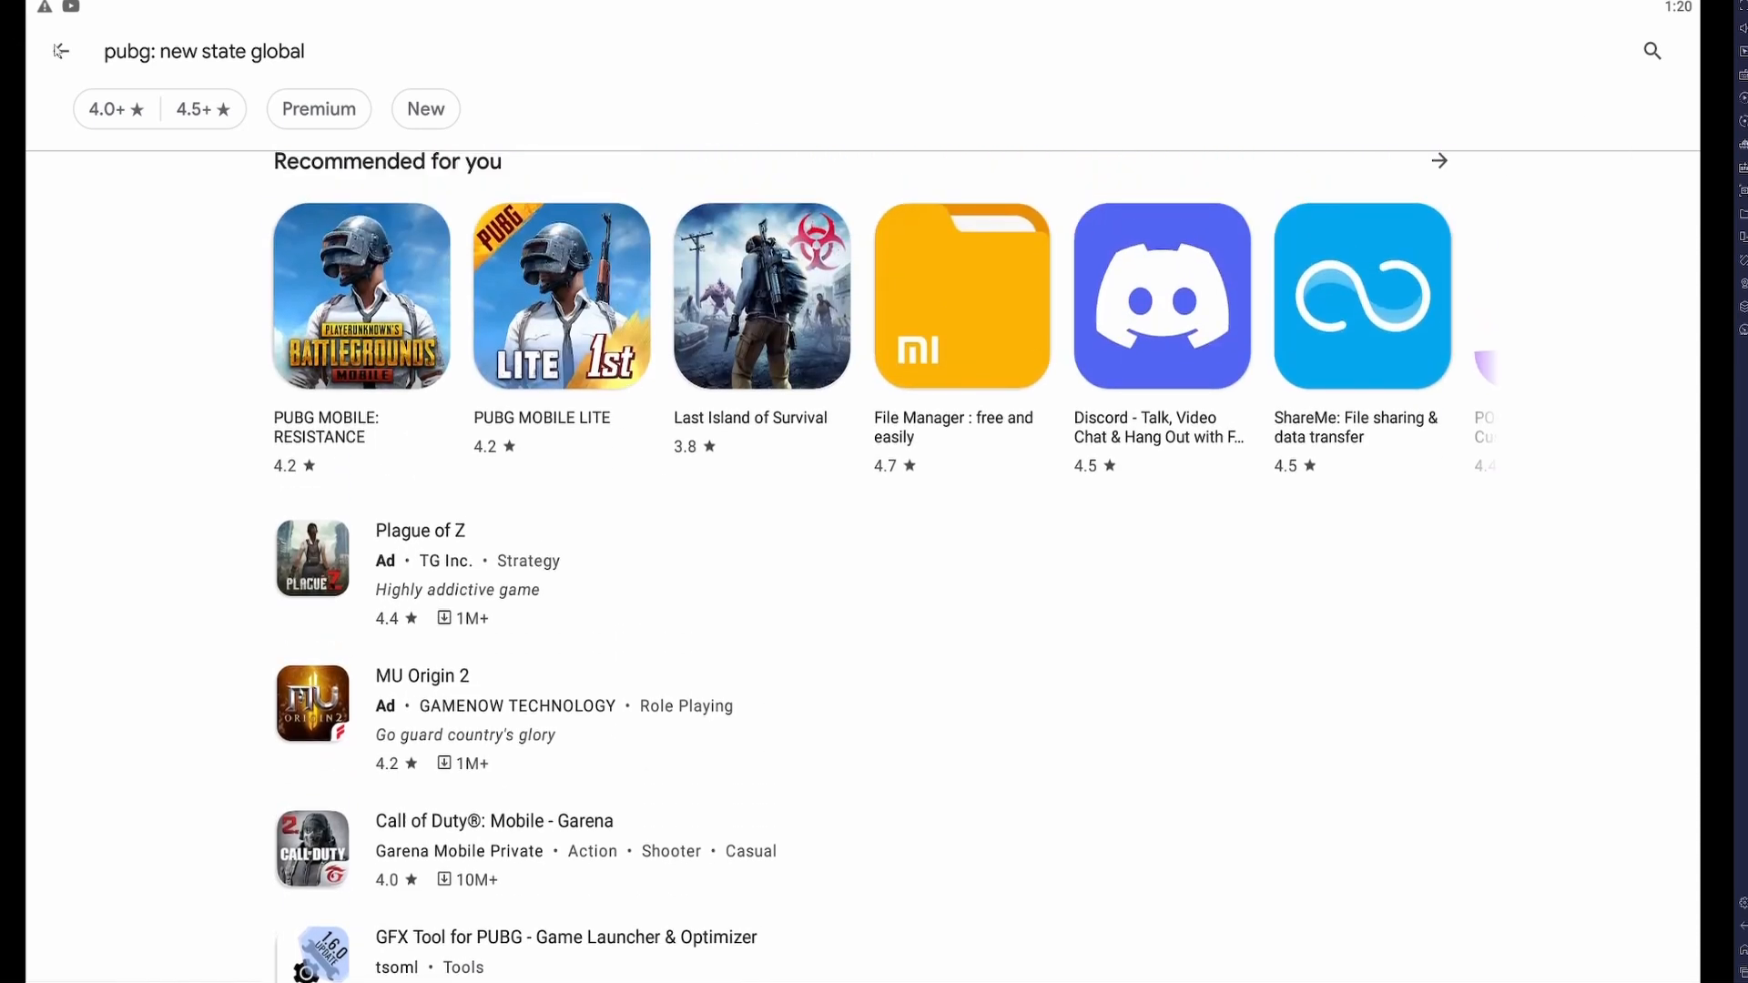
{"action": "left_click", "coordinate": [61, 51]}
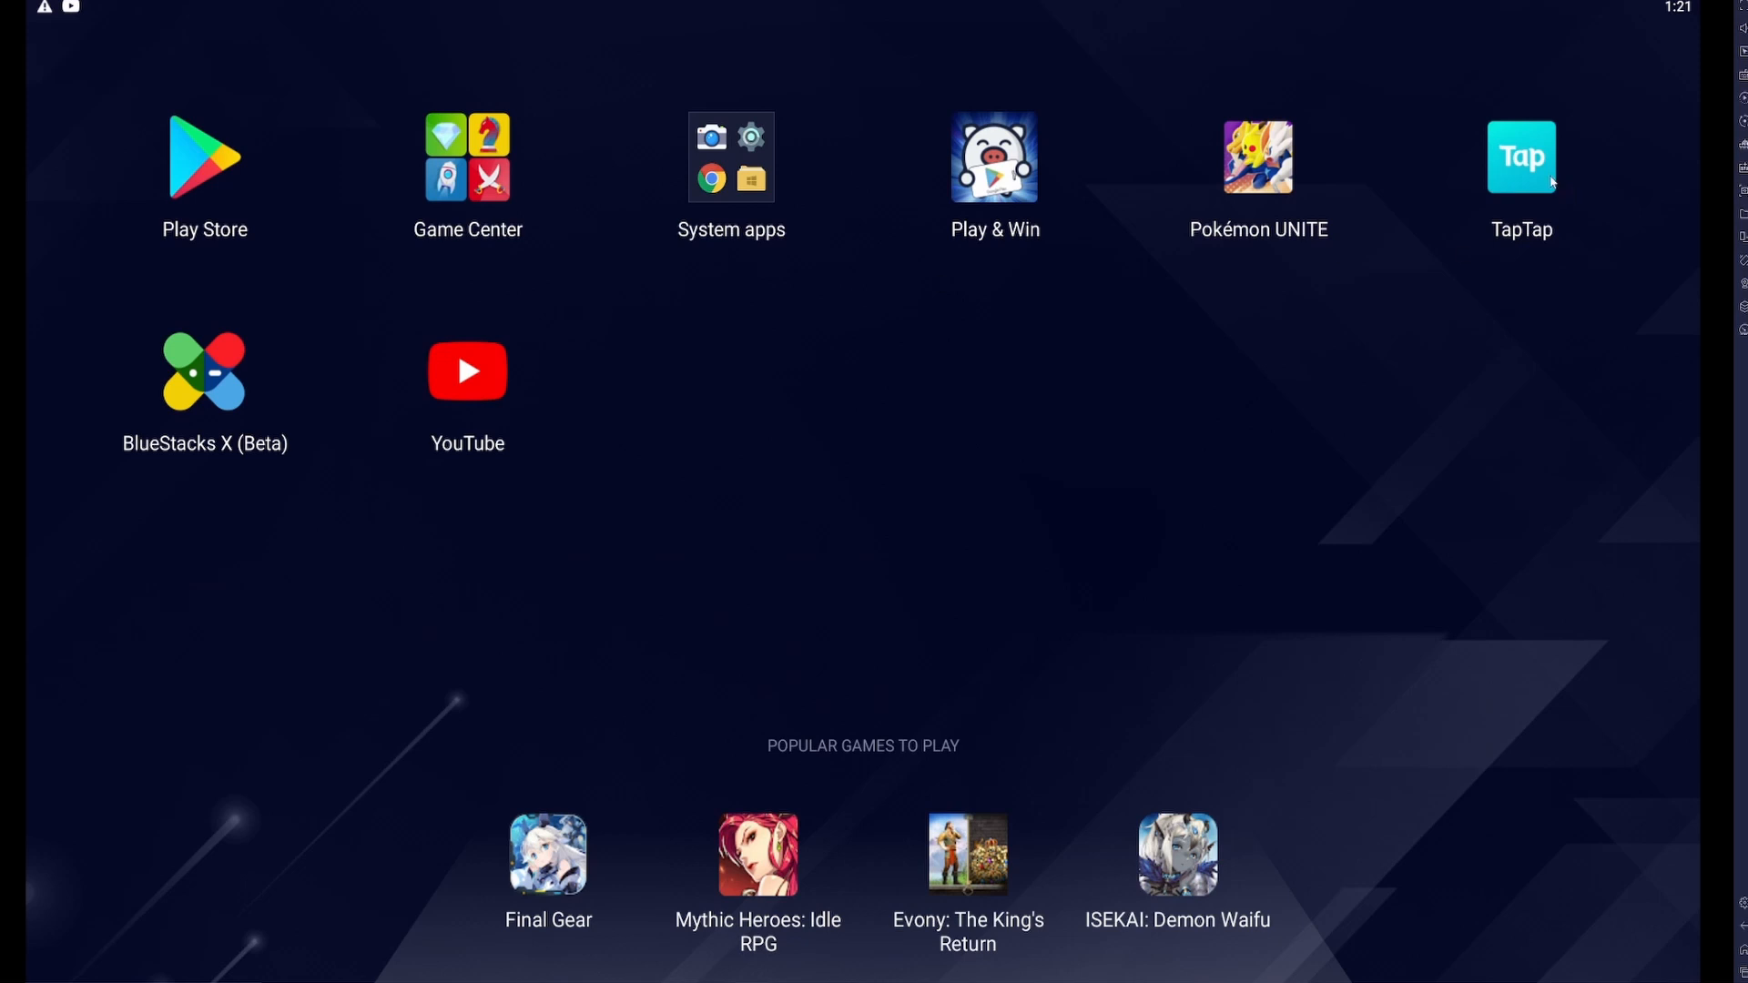
{"action": "left_click", "coordinate": [1519, 156]}
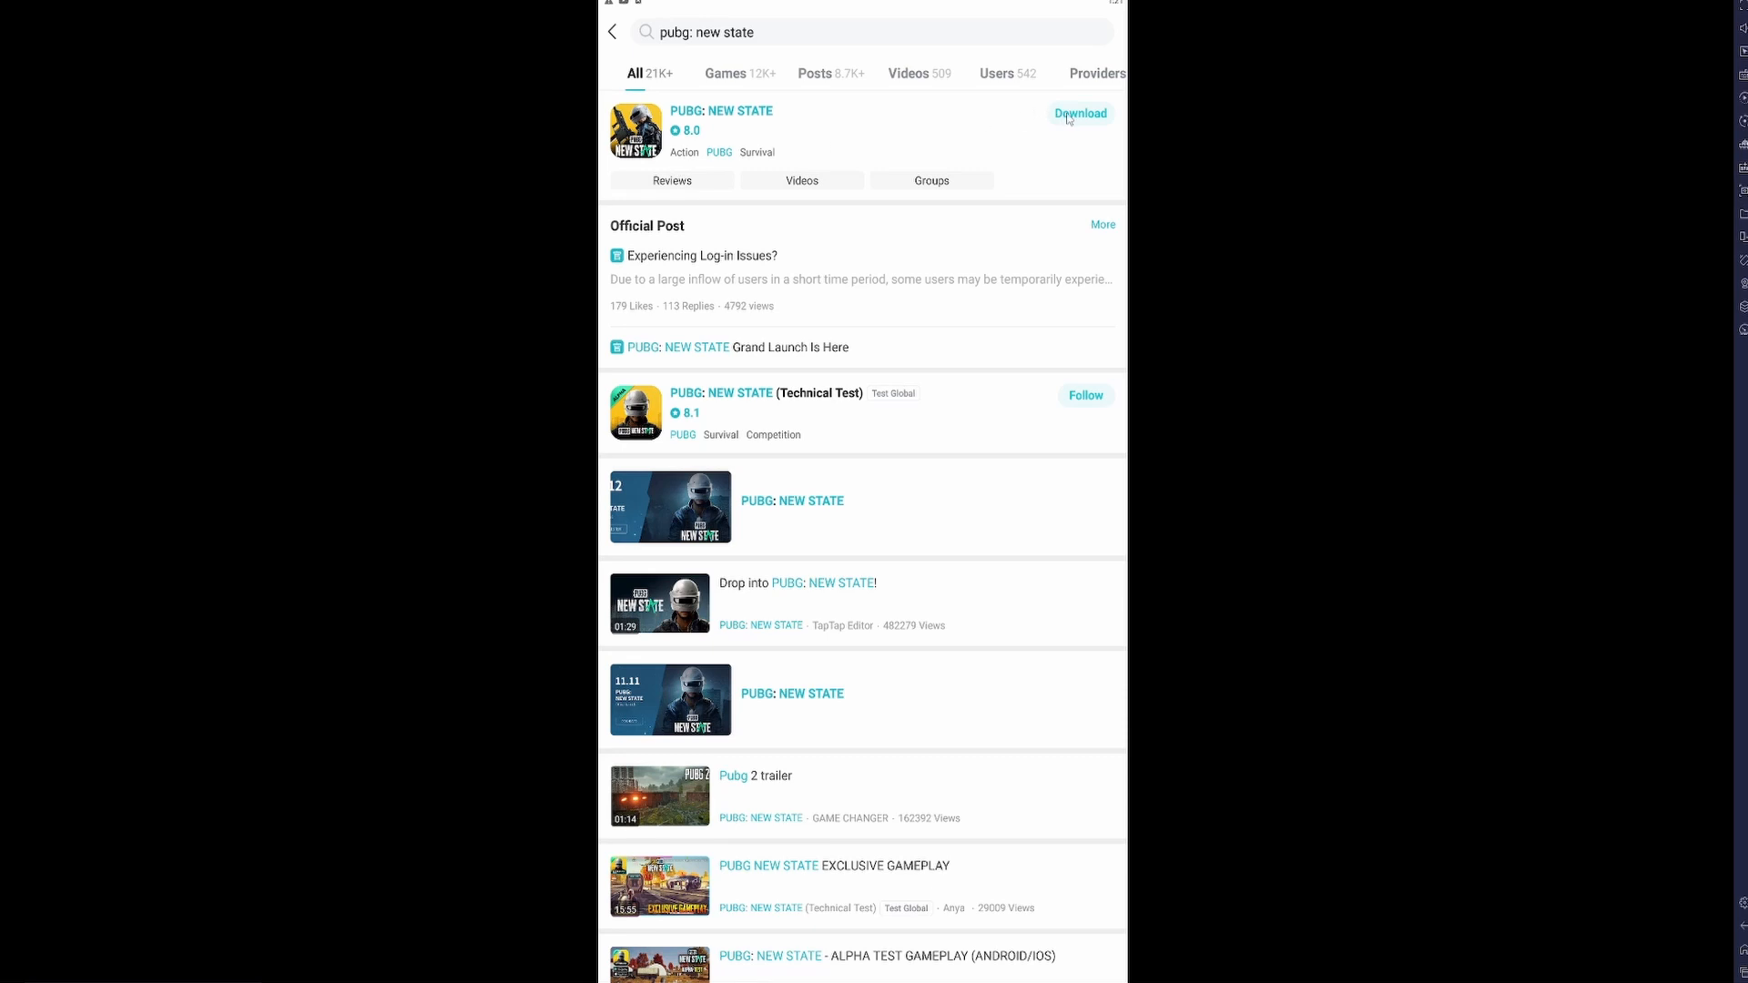
{"action": "left_click", "coordinate": [1079, 113]}
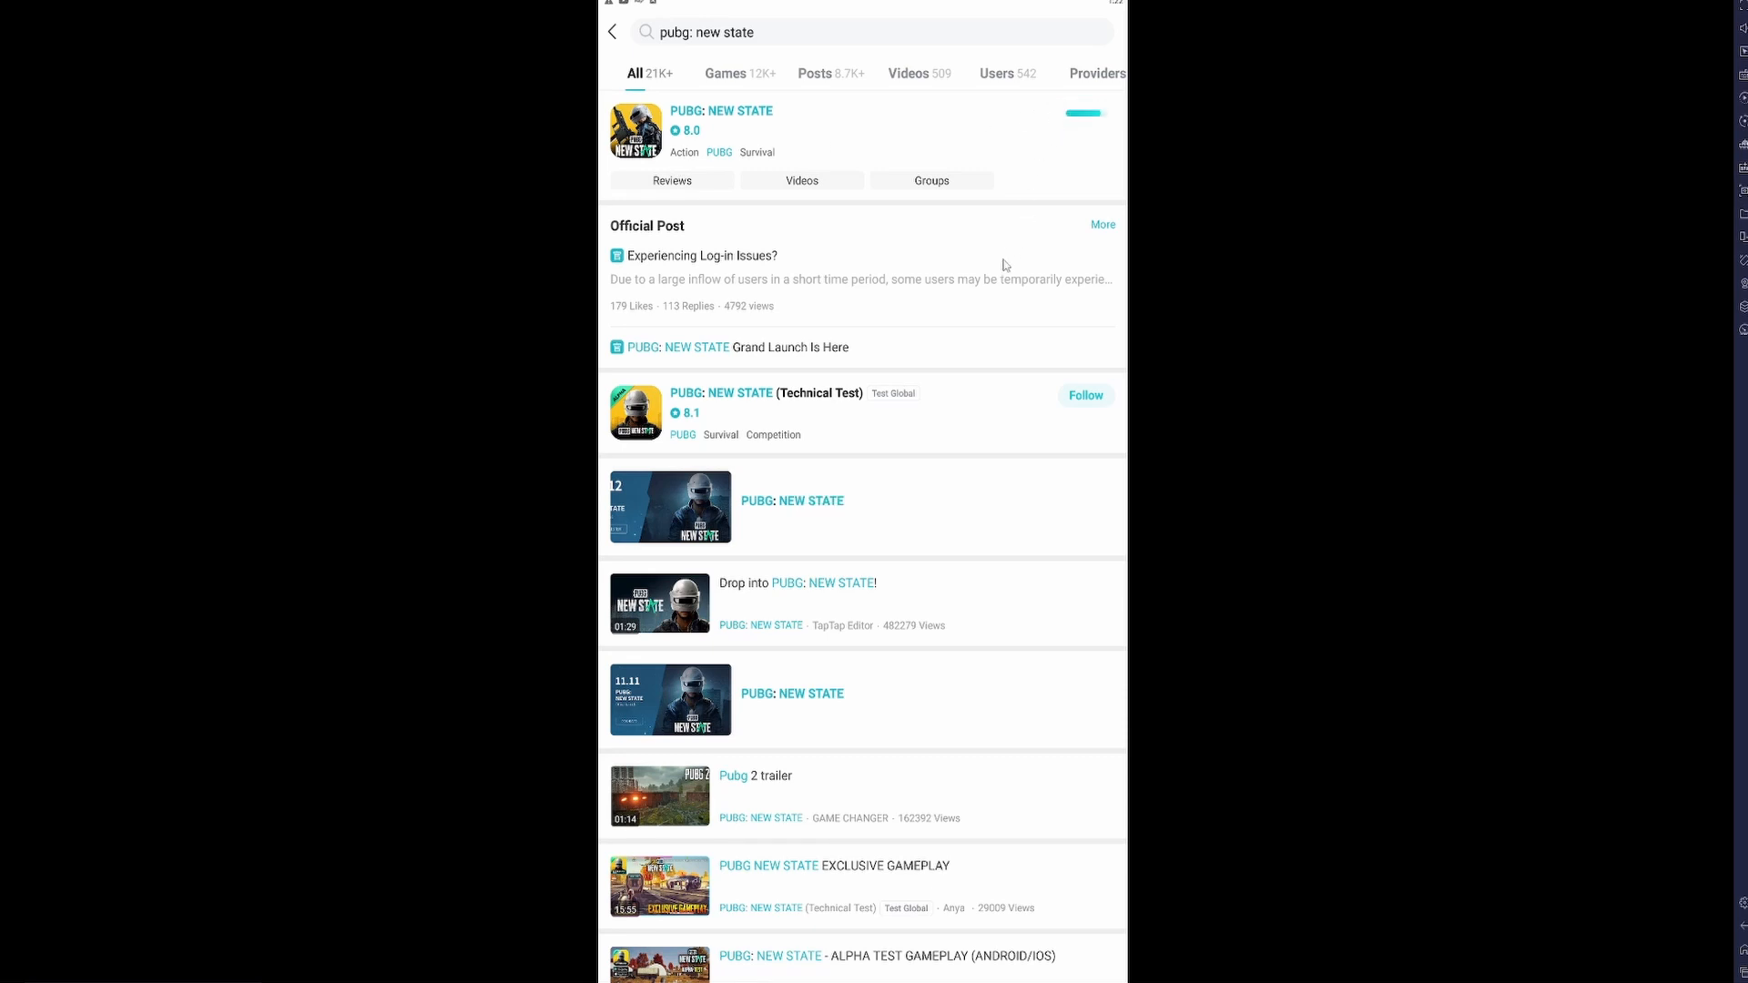
{"action": "mouse_move", "coordinate": [716, 680]}
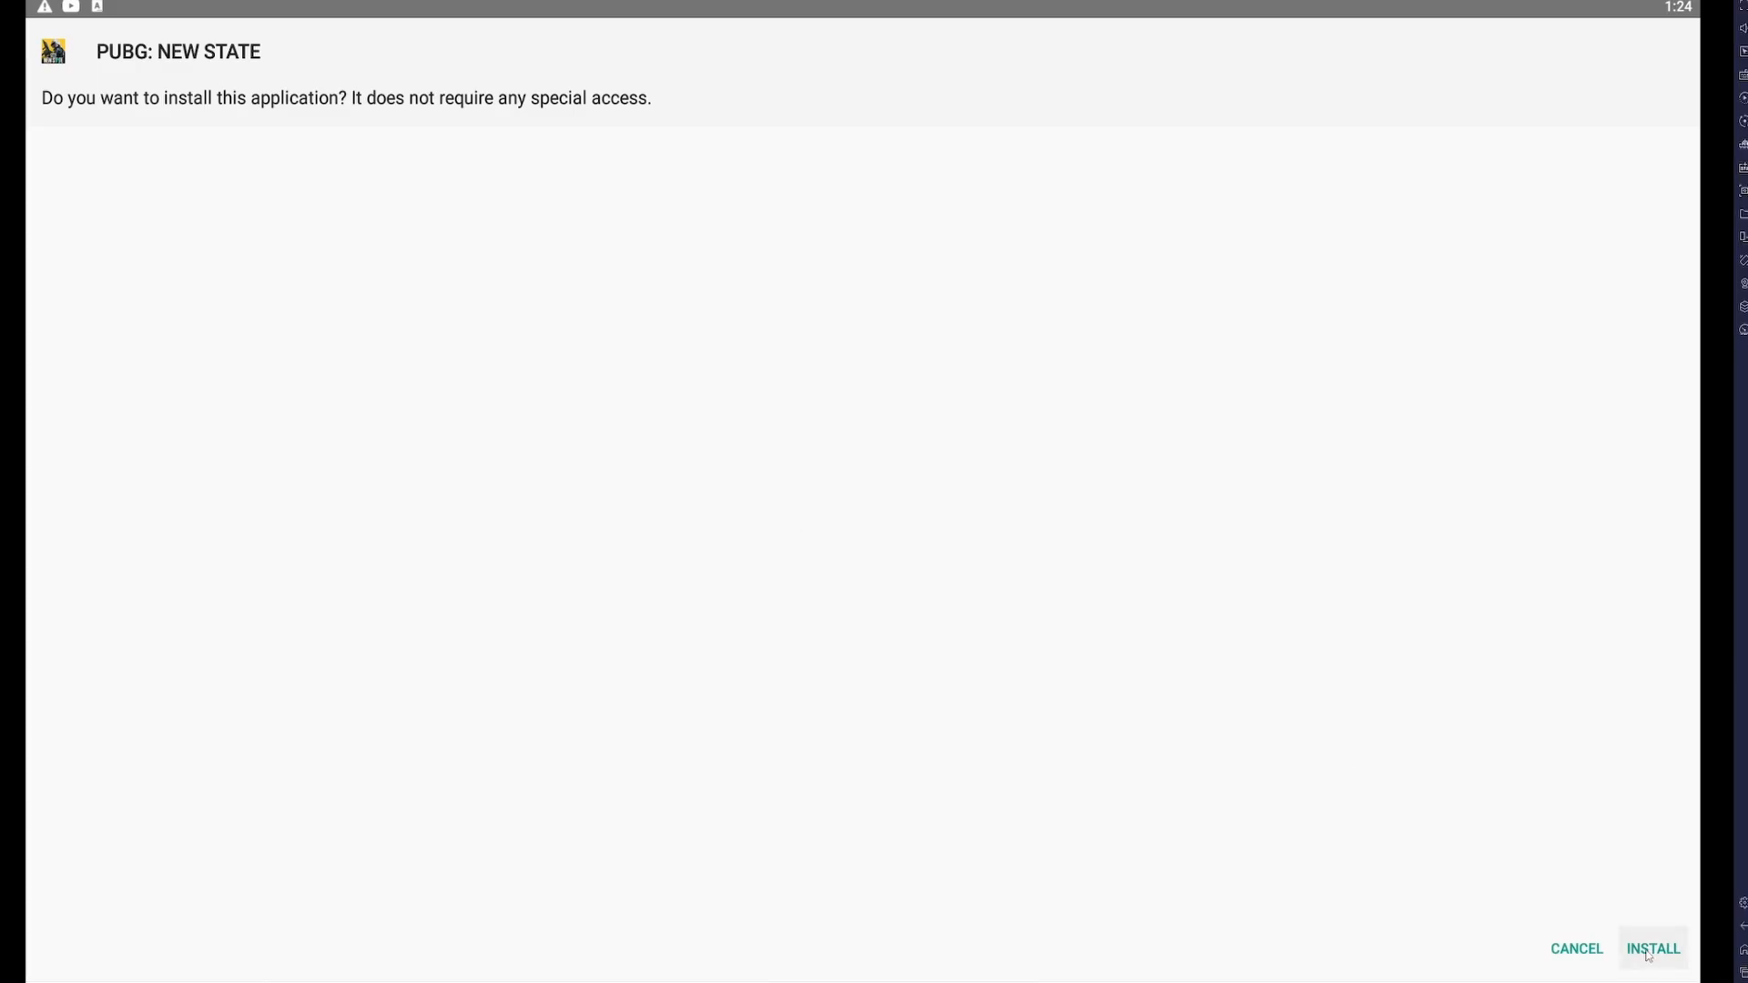
{"action": "left_click", "coordinate": [1652, 948]}
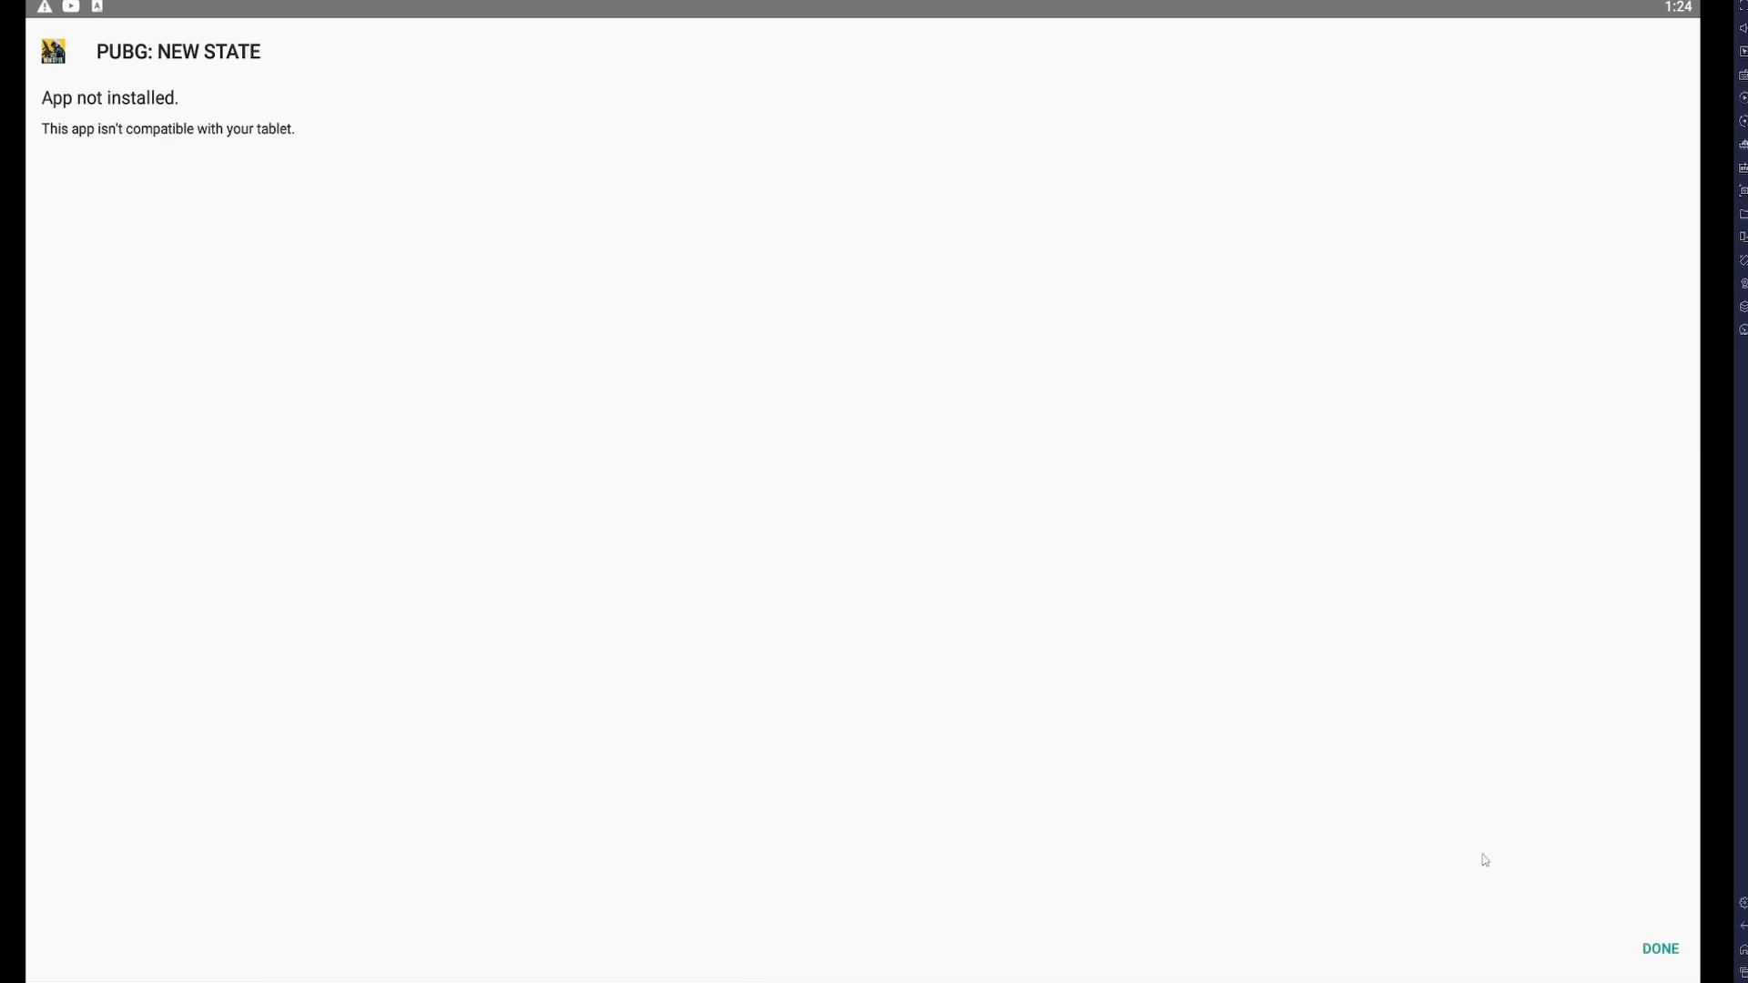
{"action": "left_click", "coordinate": [1658, 949]}
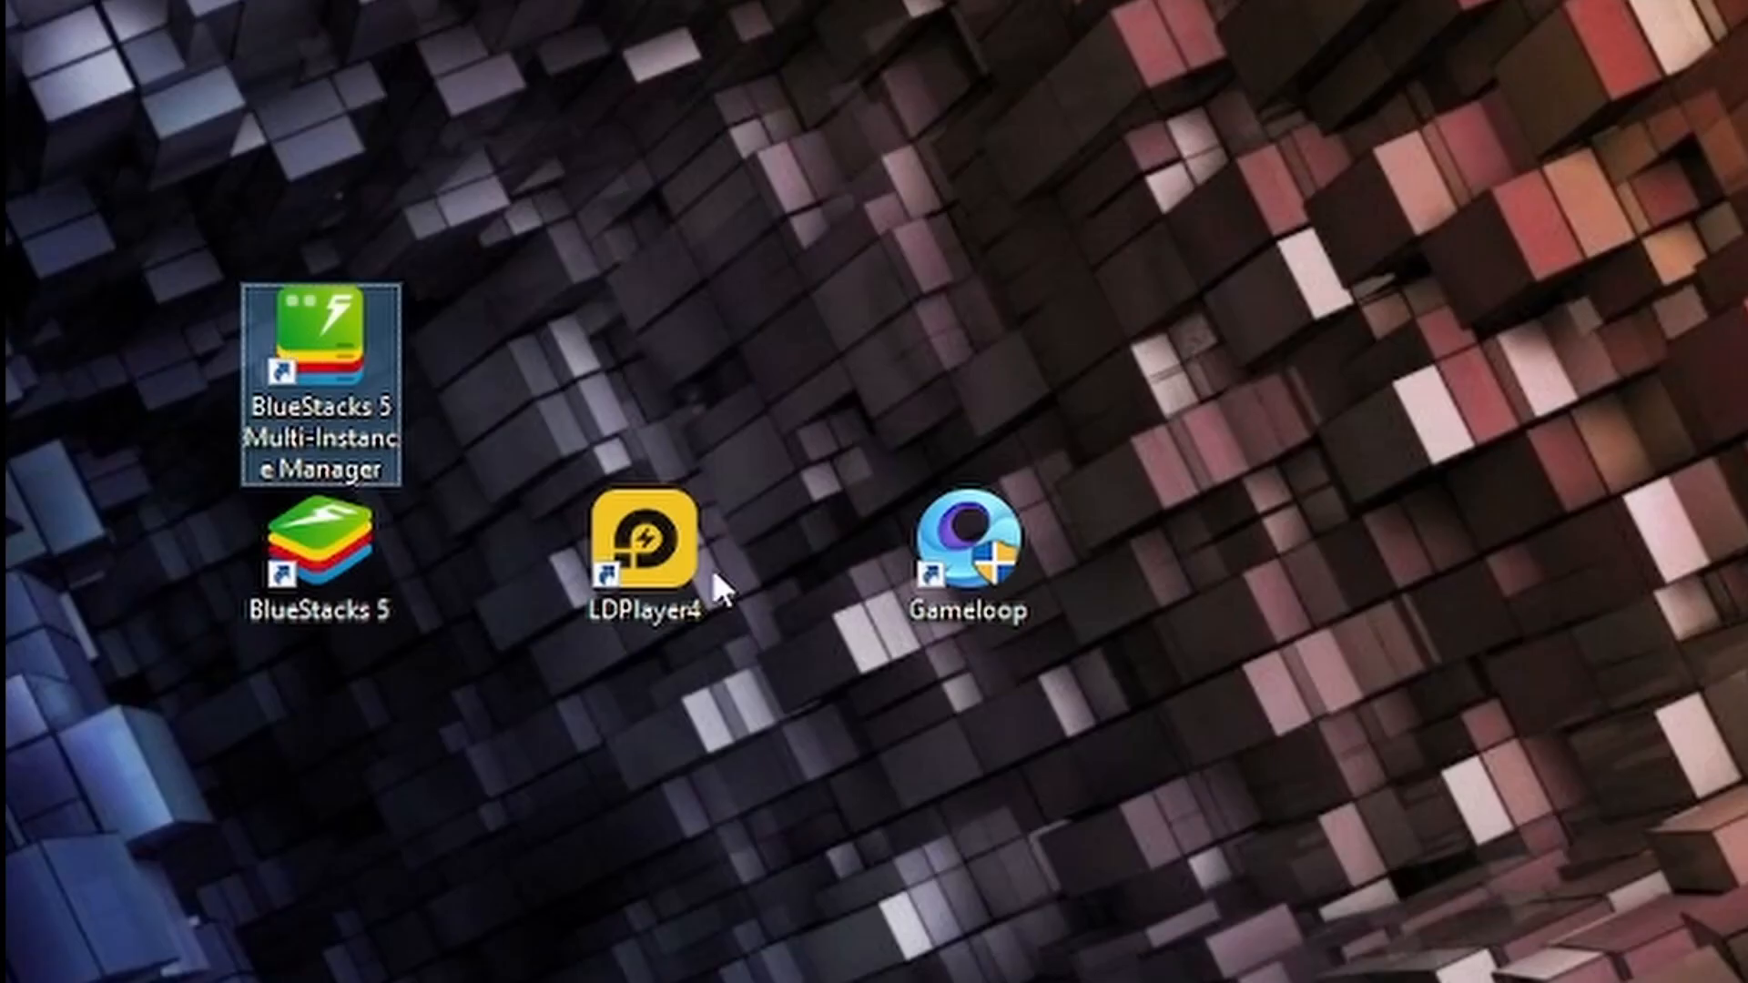
Launch LDPlayer from its LDPlayer4 desktop shortcut.
{"action": "double_click", "coordinate": [323, 384]}
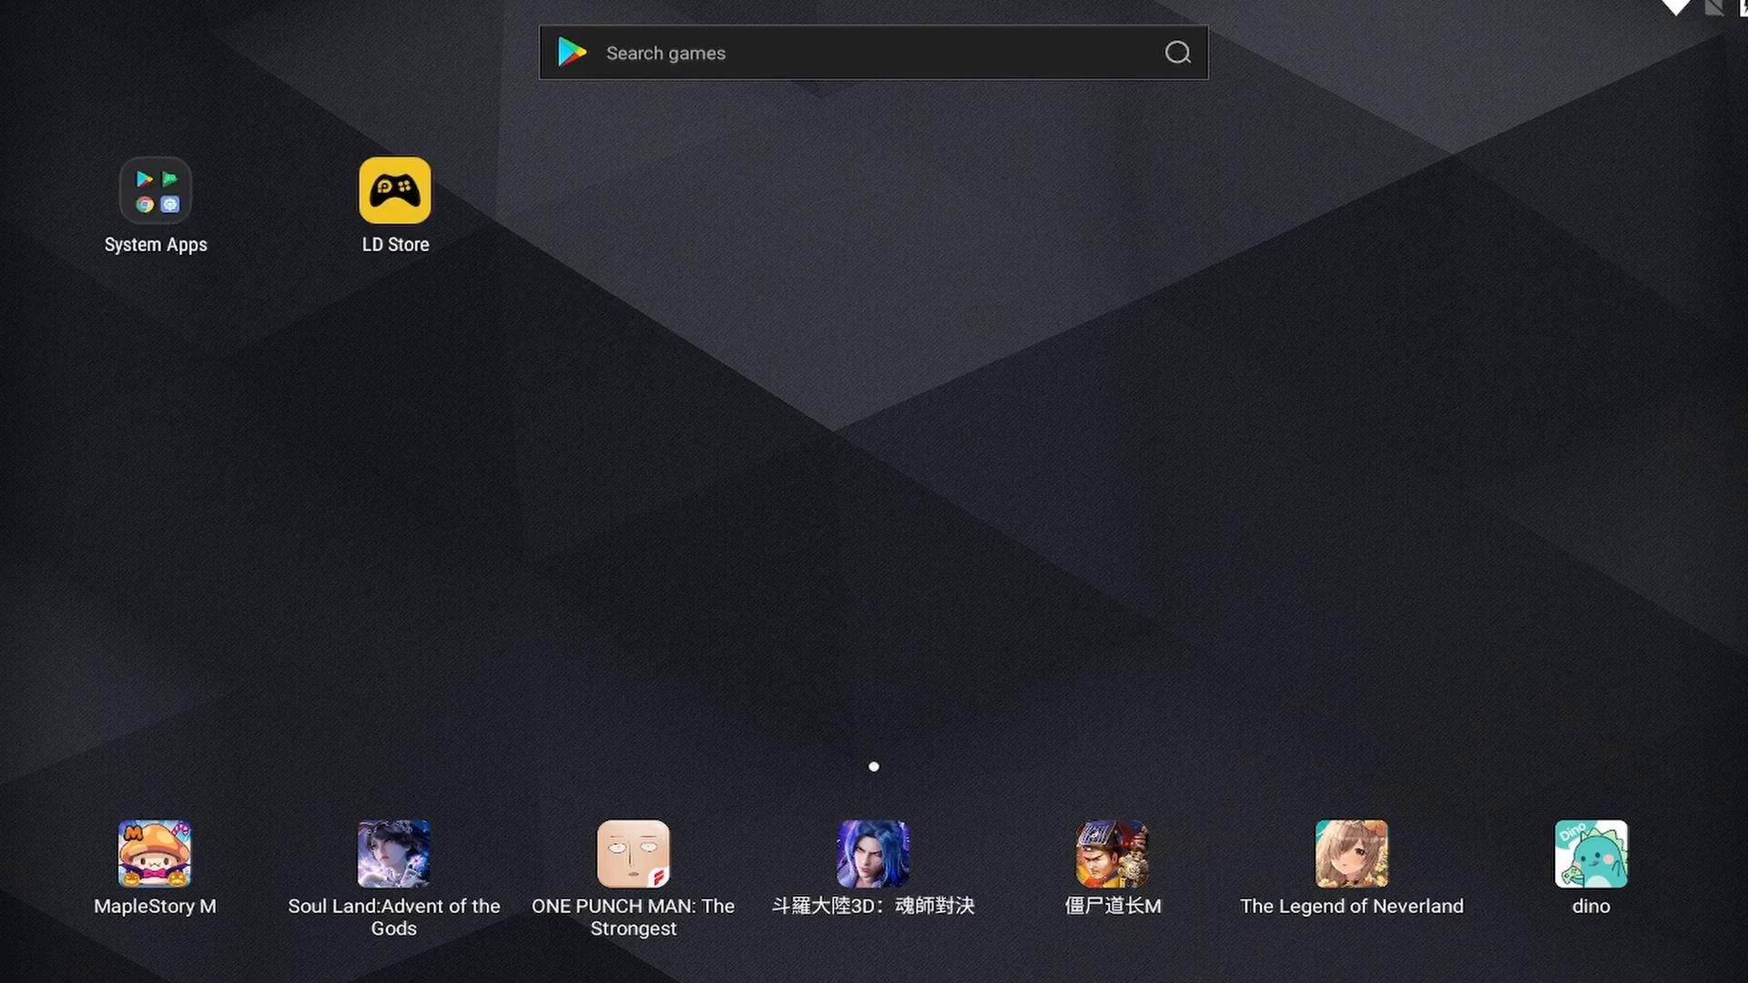
{"action": "mouse_move", "coordinate": [278, 263]}
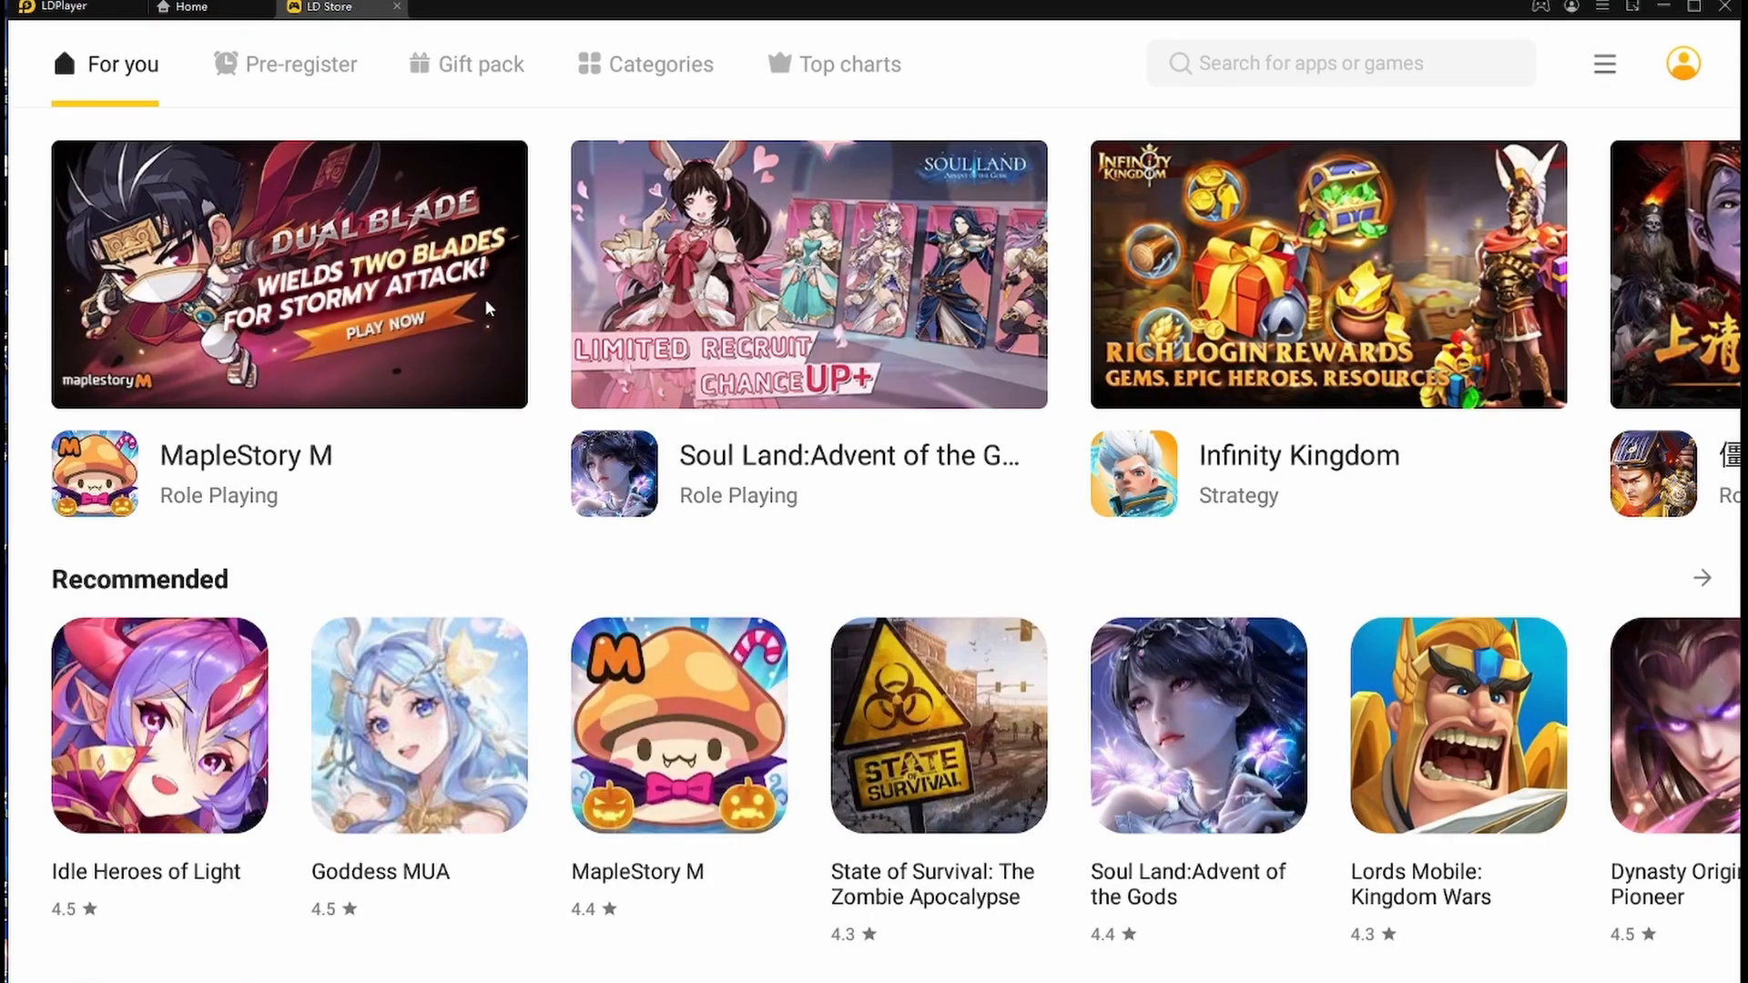
Search the store for 'pubg', open PUBG: NEW STATE and attempt to install it.
{"action": "left_click", "coordinate": [1337, 63]}
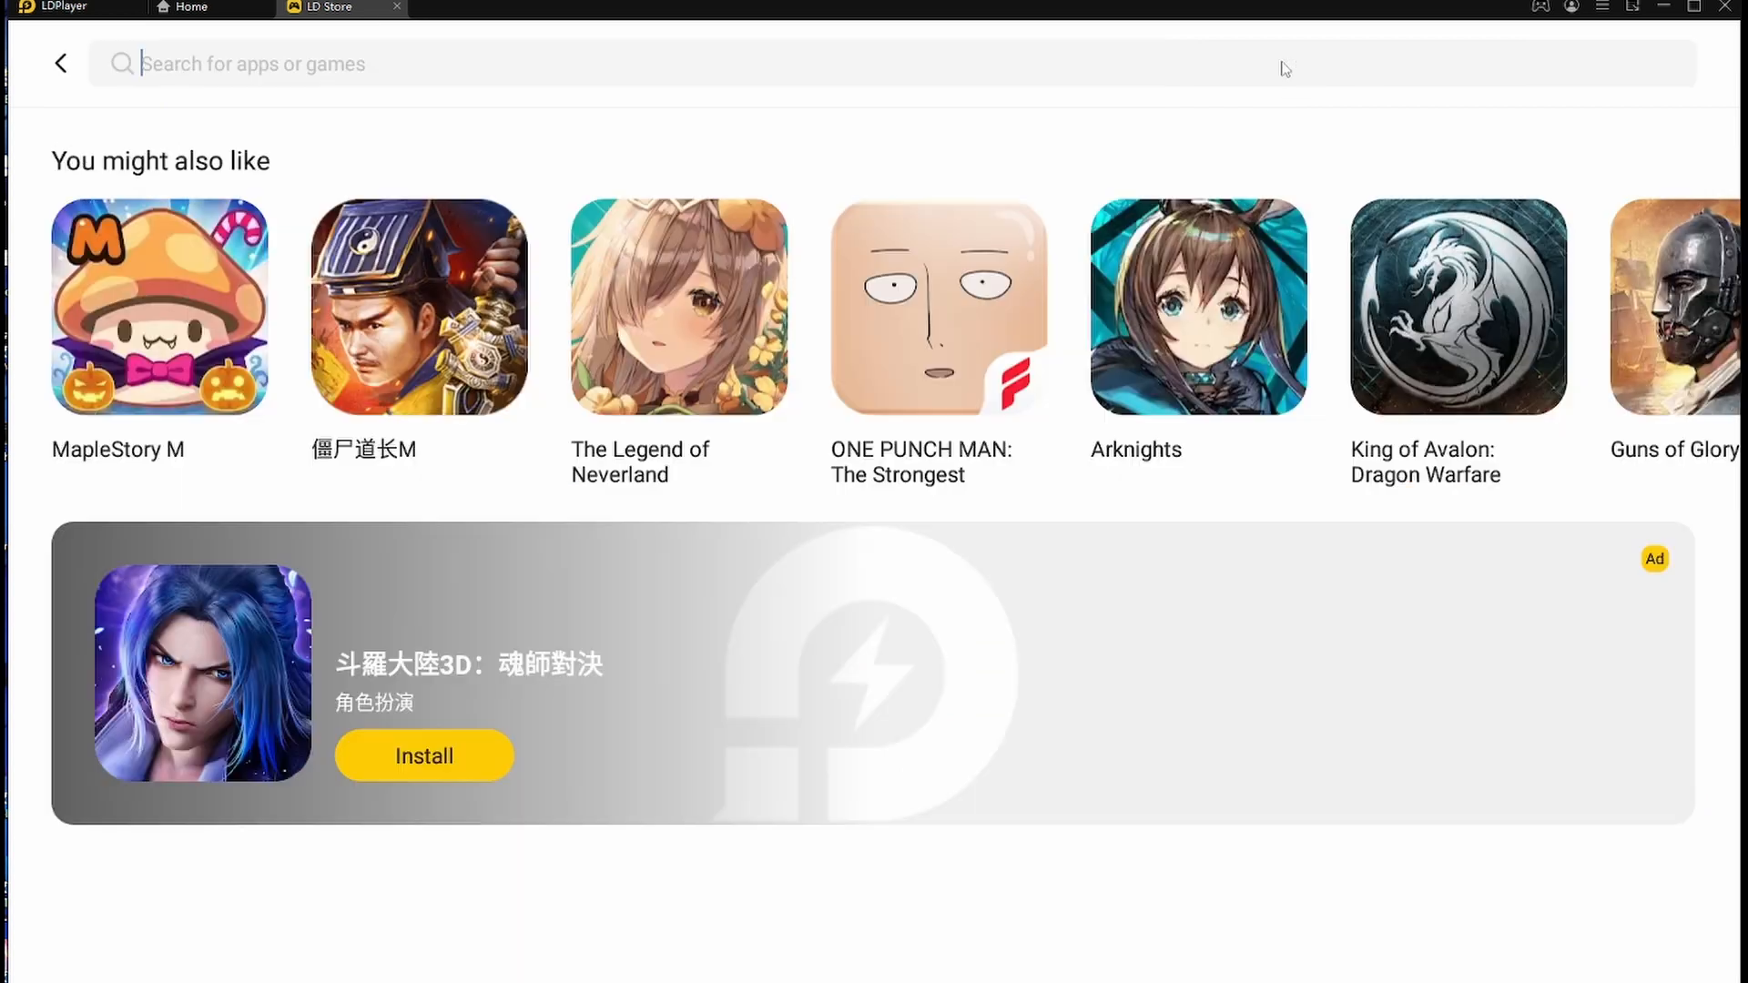
{"action": "type", "text": "pubg"}
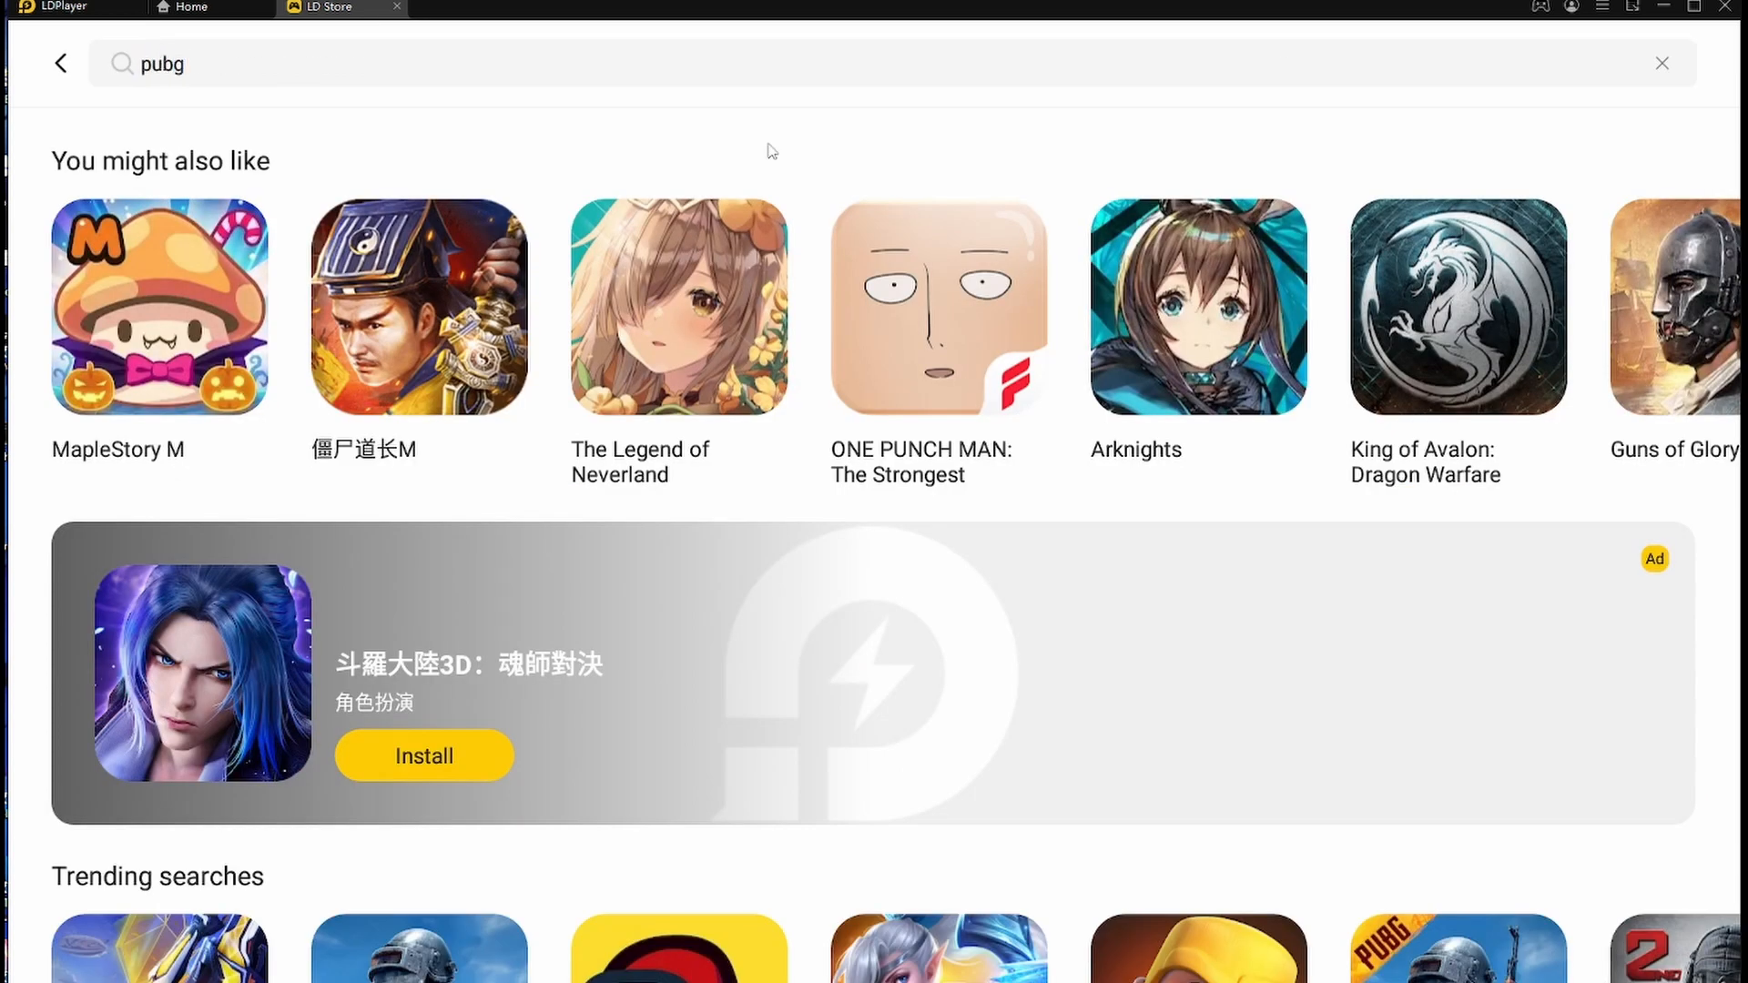
{"action": "key", "text": "Return"}
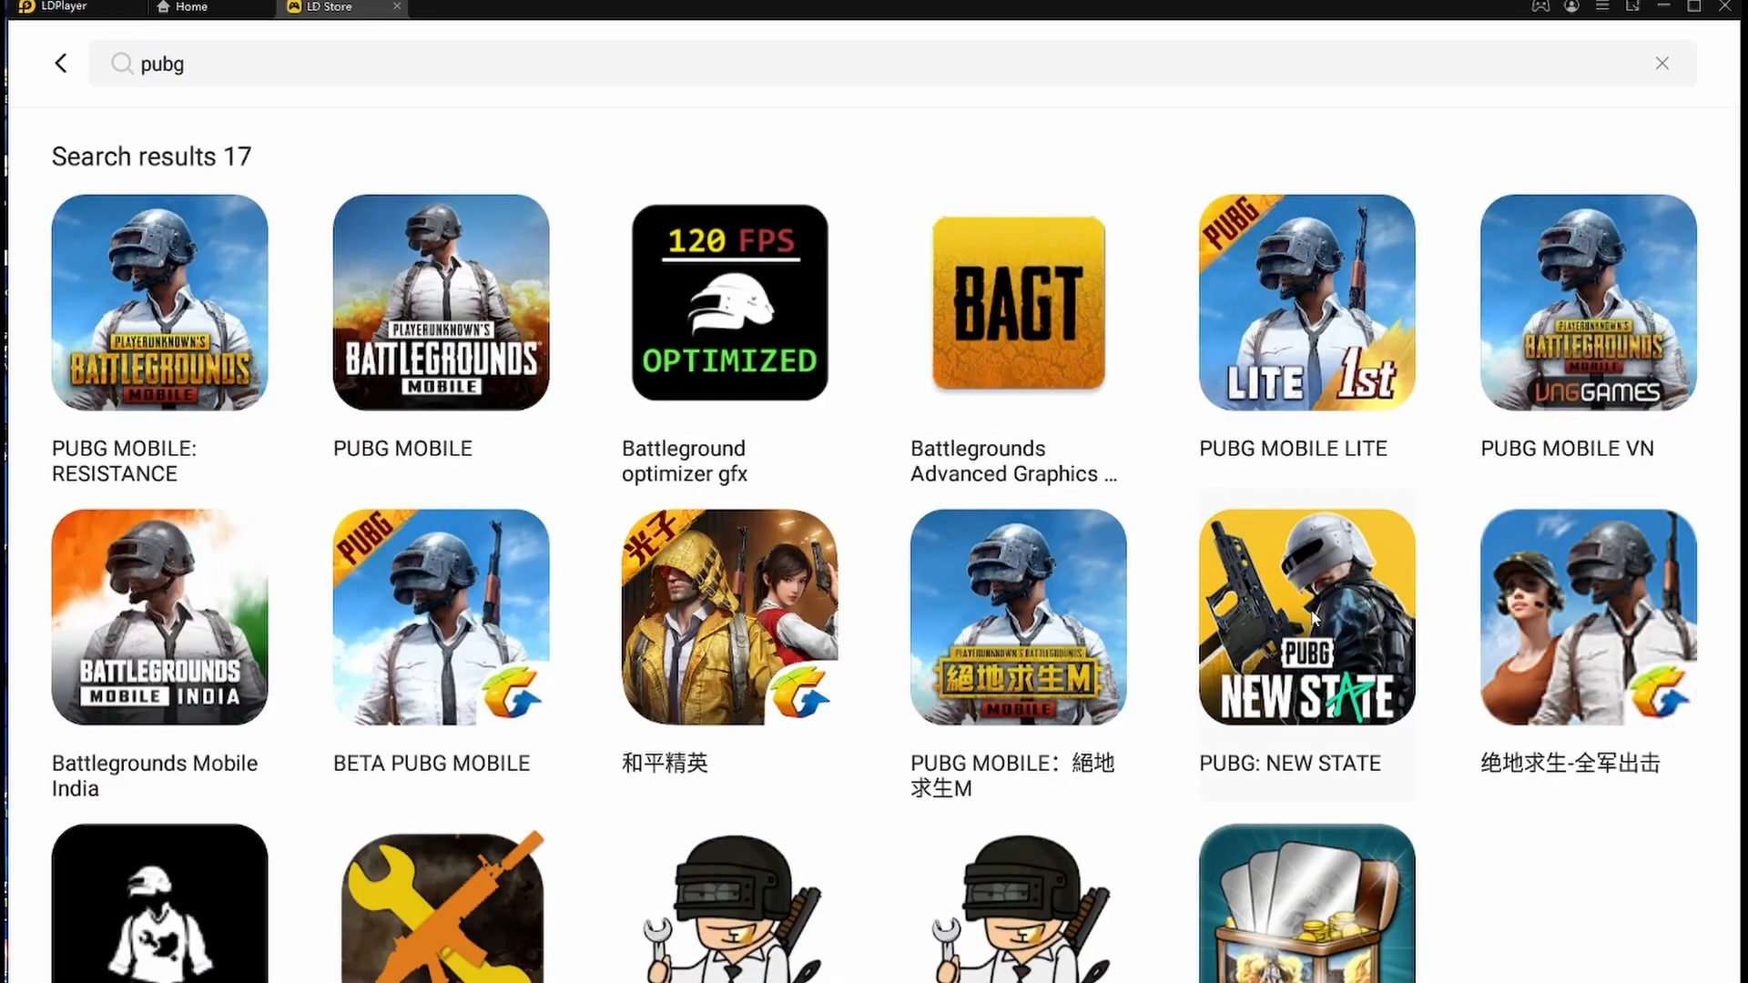
{"action": "left_click", "coordinate": [1306, 616]}
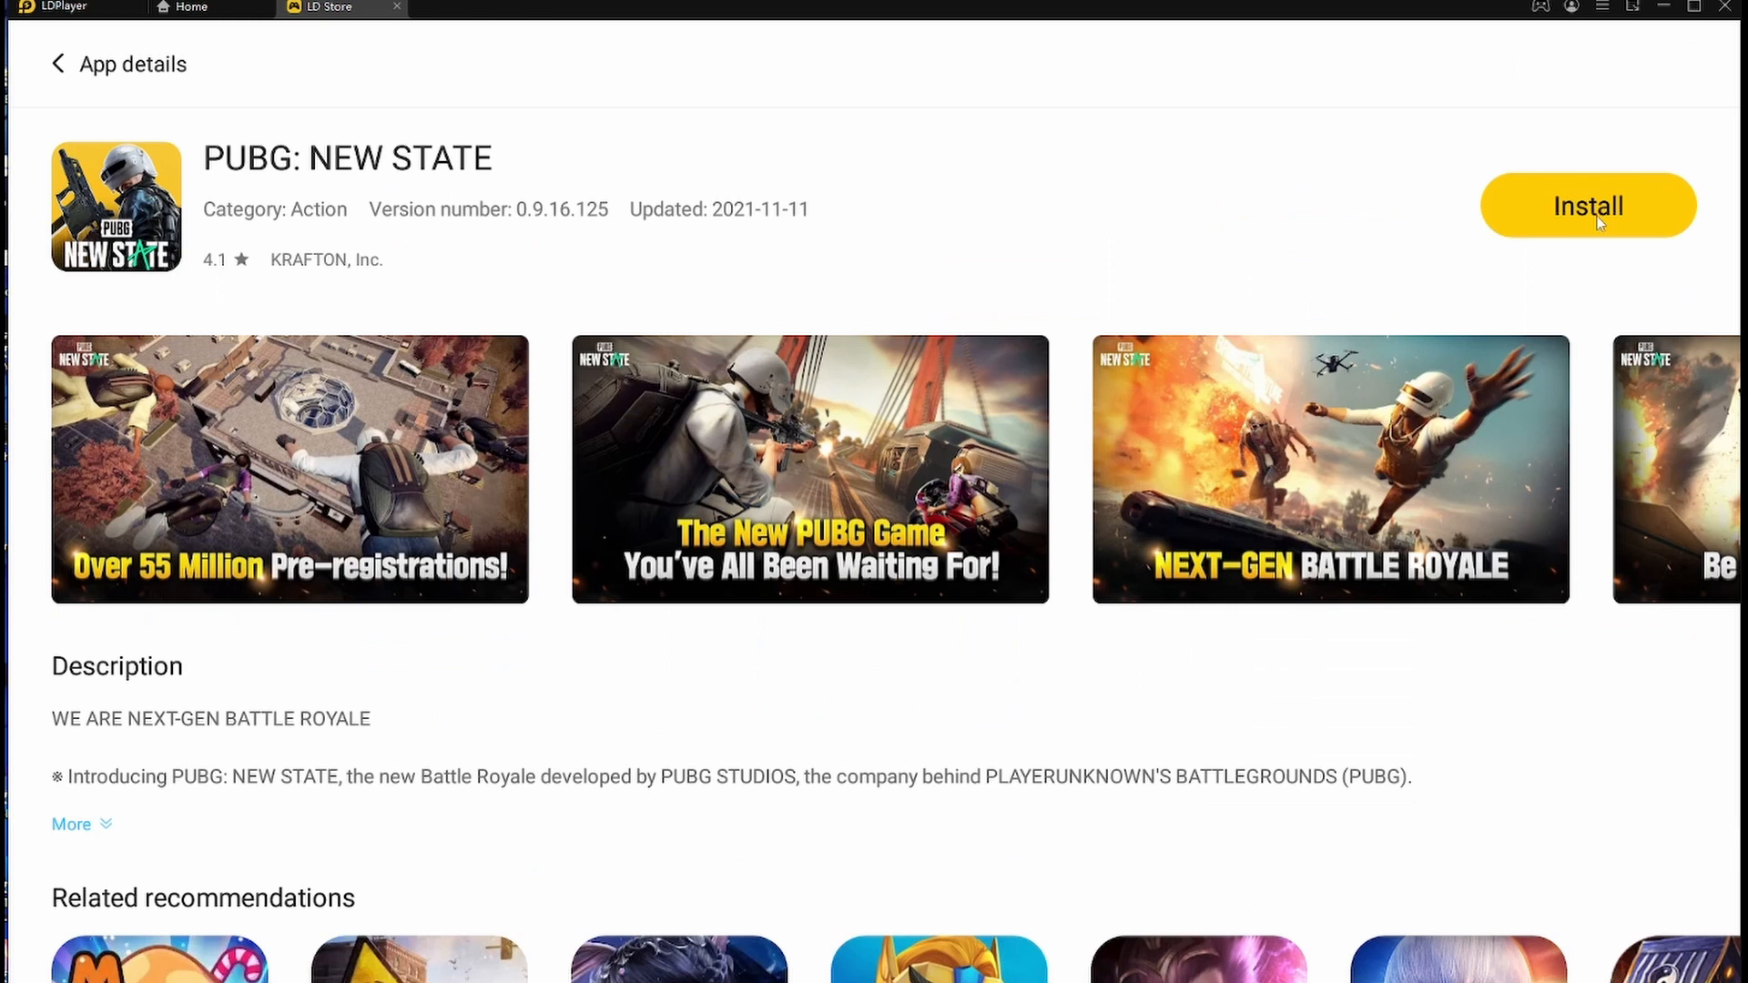
{"action": "left_click", "coordinate": [1586, 206]}
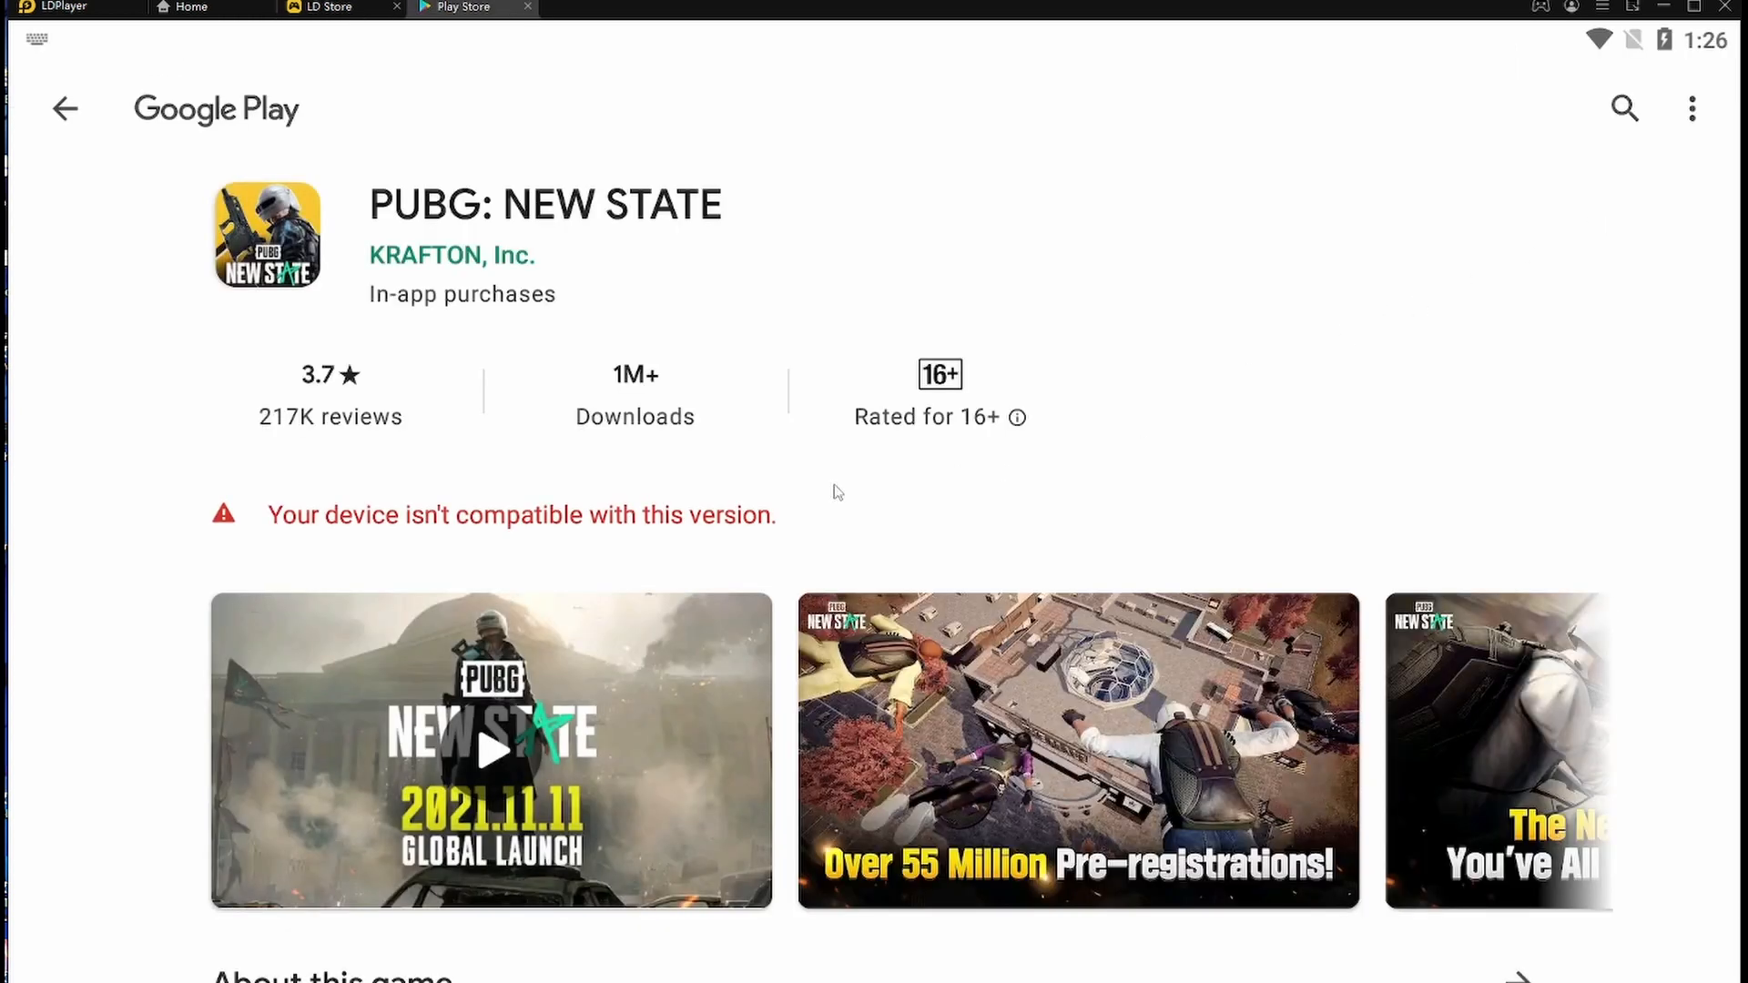
{"action": "mouse_move", "coordinate": [535, 551]}
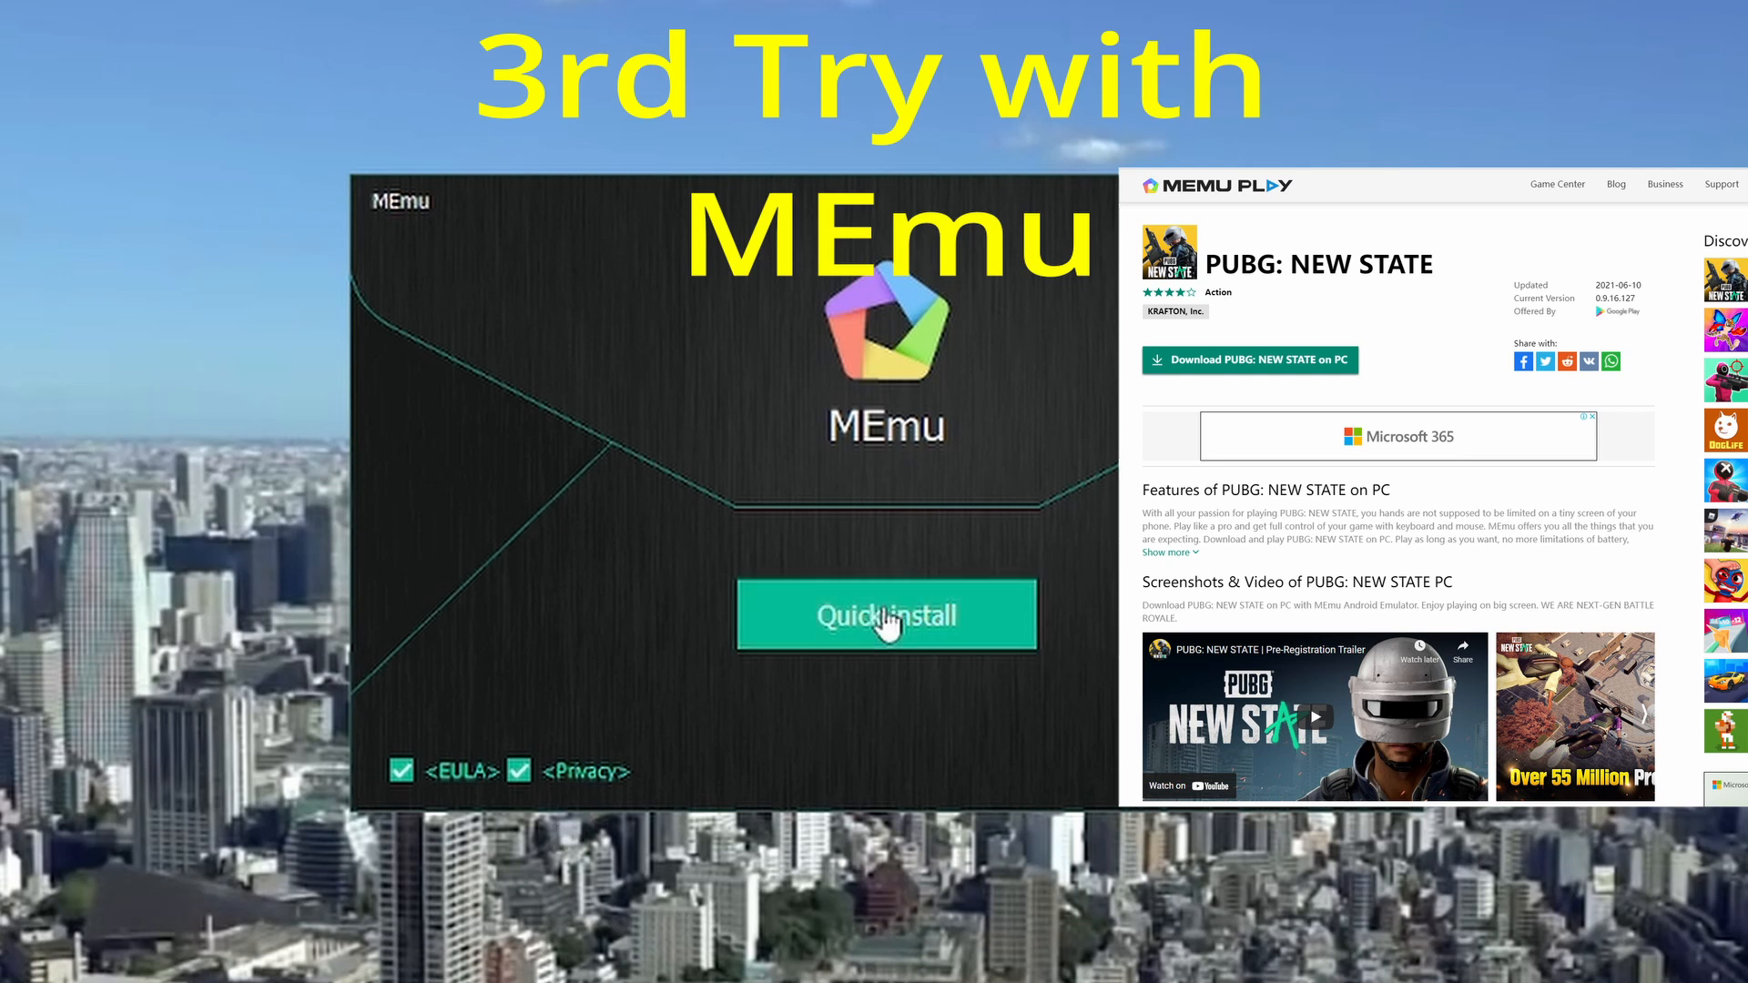
Run MEmu's Quick Install and scroll through the game center promotion page.
{"action": "left_click", "coordinate": [884, 614]}
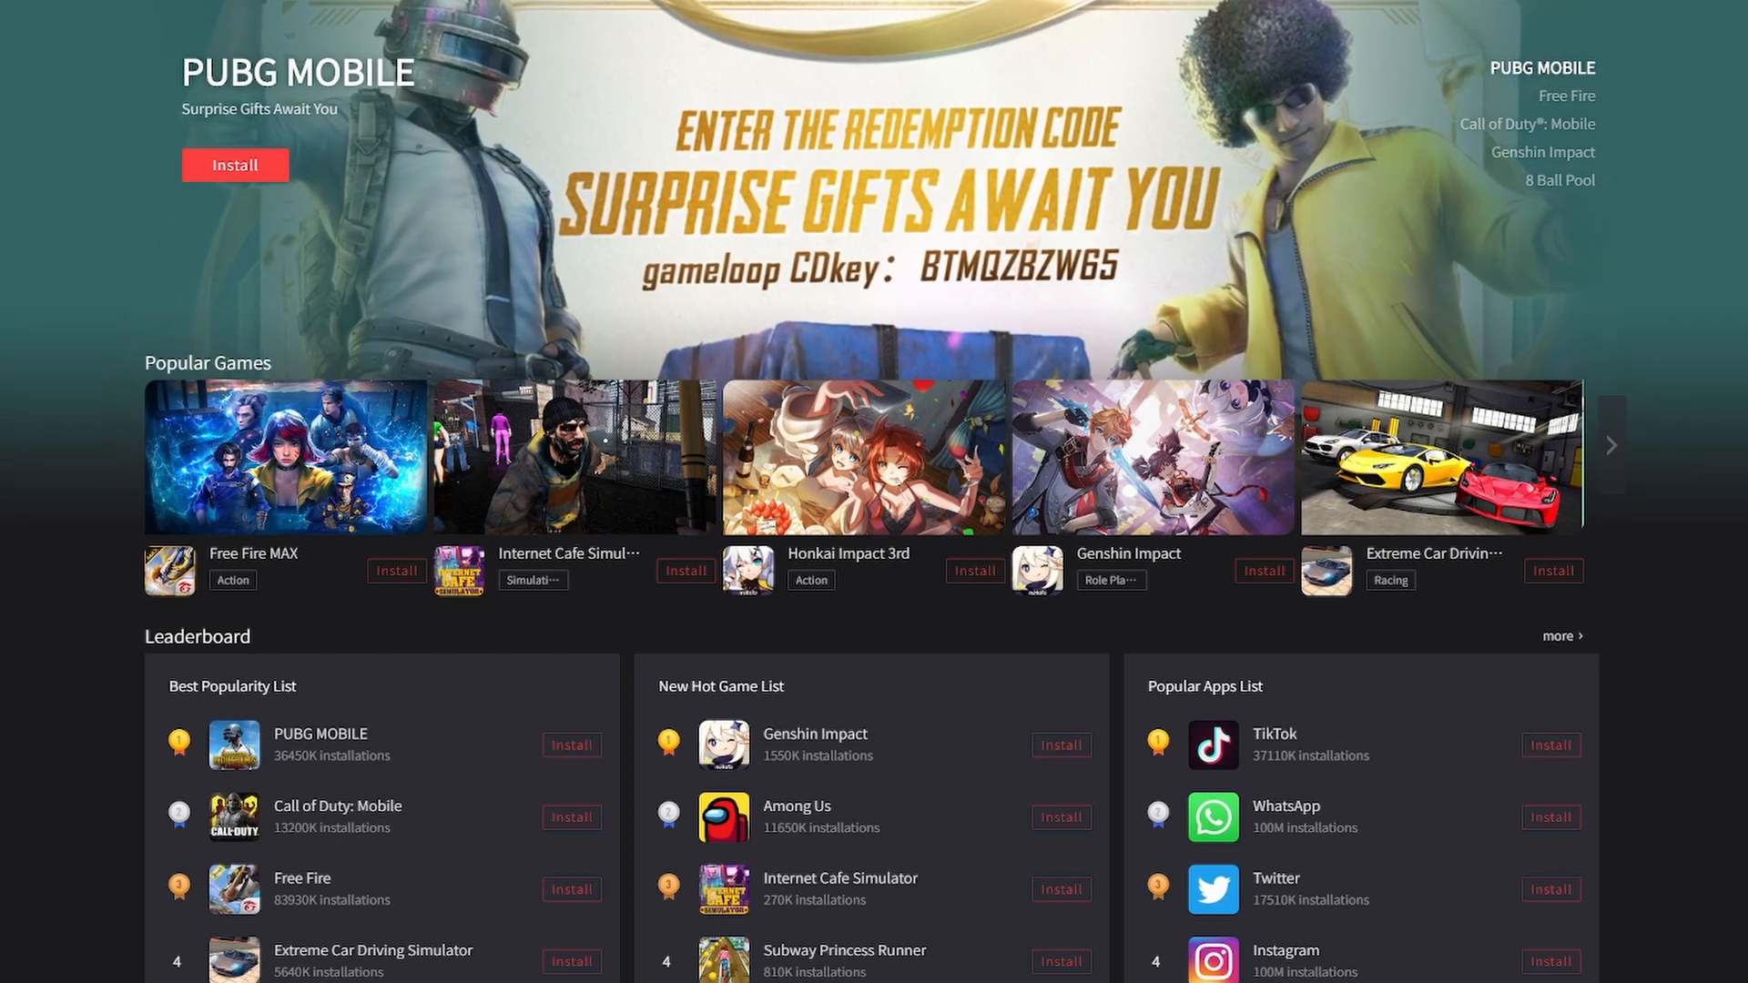
{"action": "scroll", "scroll_direction": "down", "scroll_amount": 3}
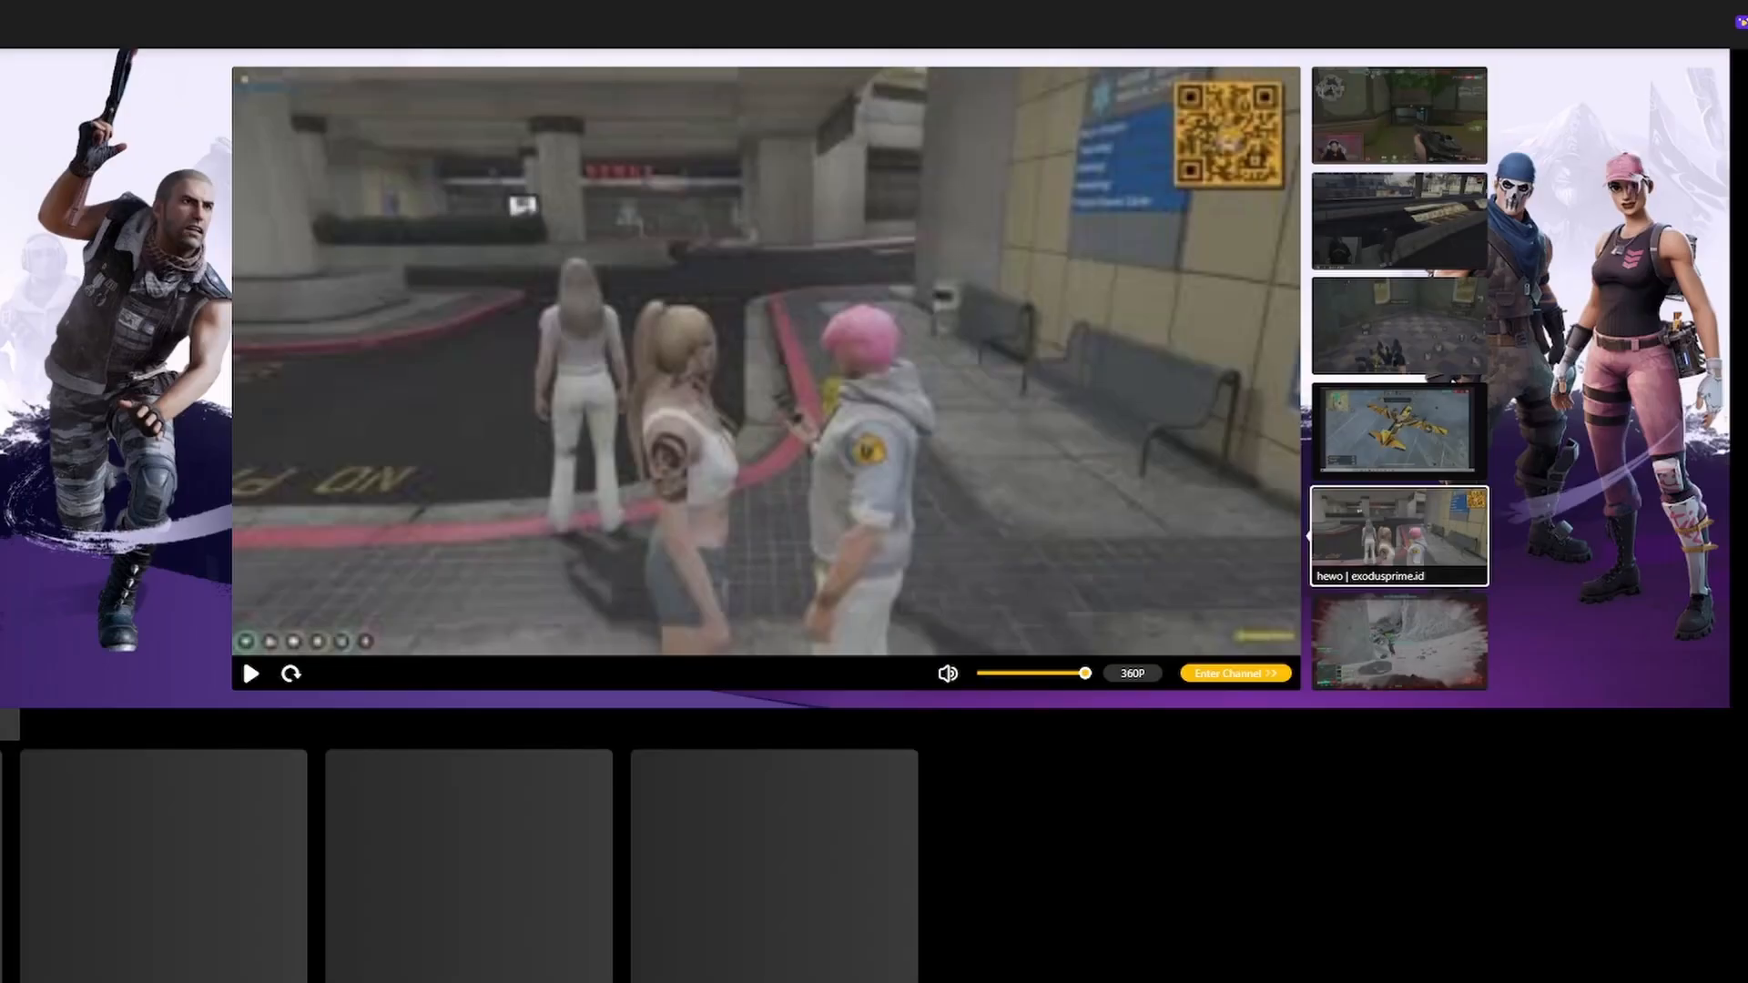
Open Google Play's My apps & games updates page in MEmu.
{"action": "left_click", "coordinate": [251, 674]}
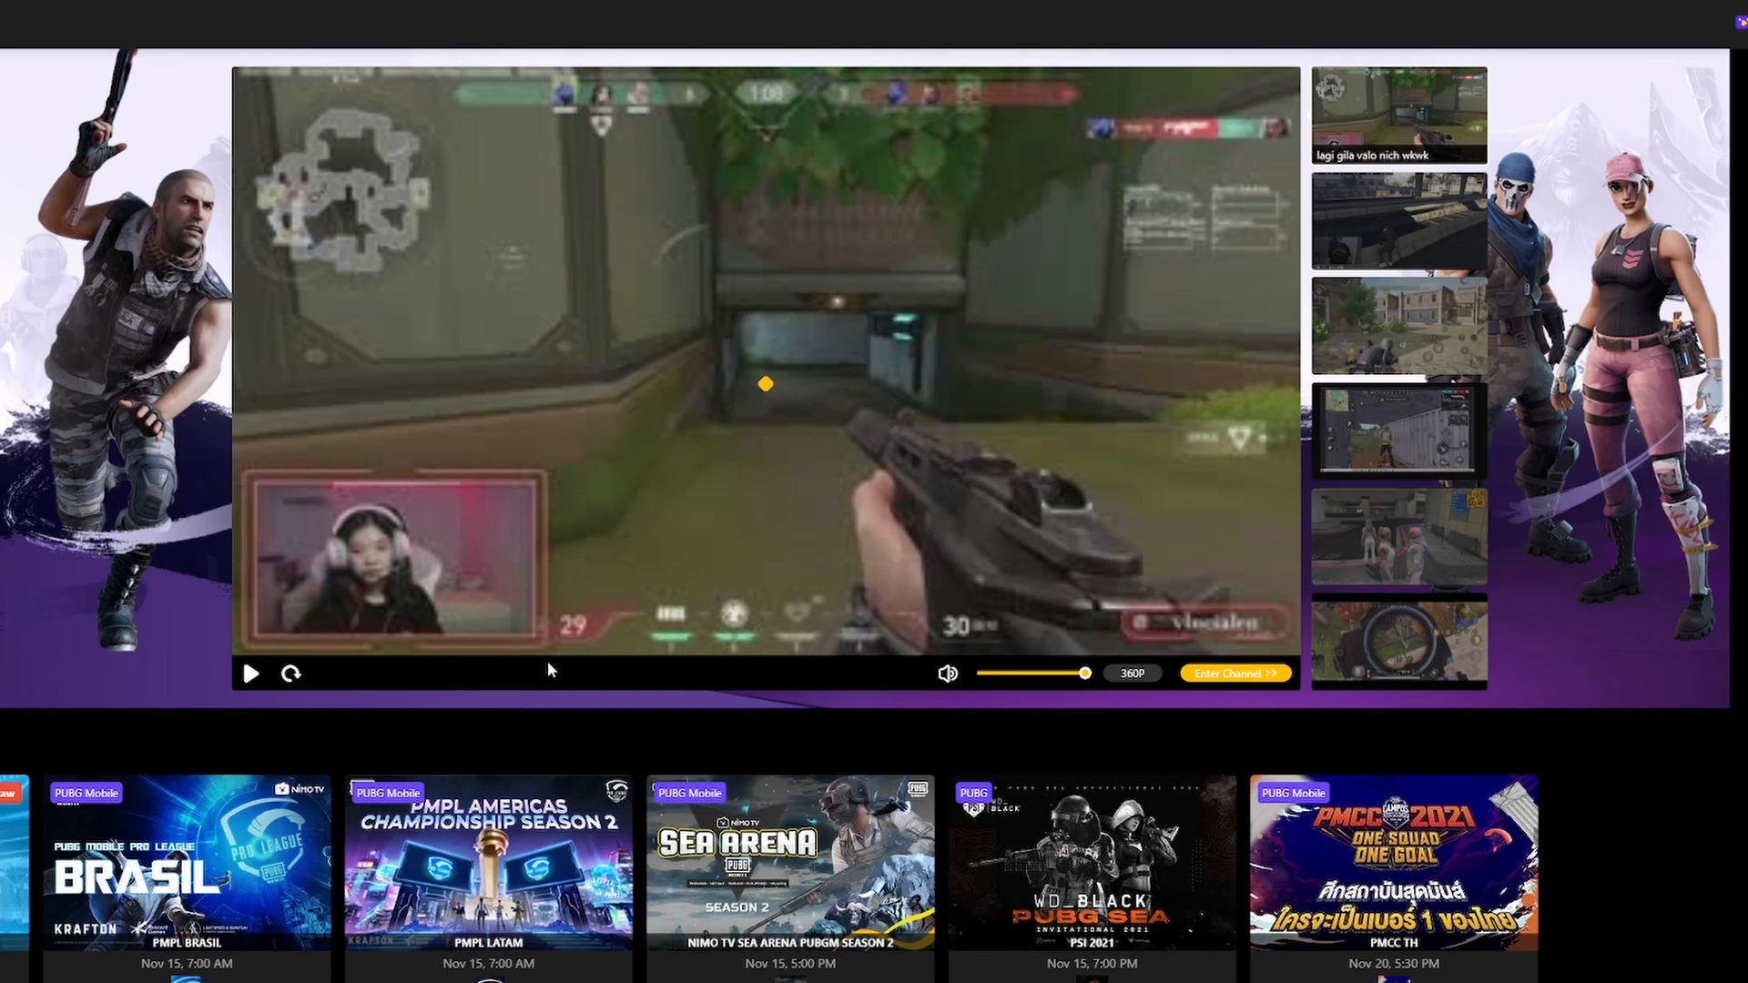
{"action": "left_click", "coordinate": [249, 673]}
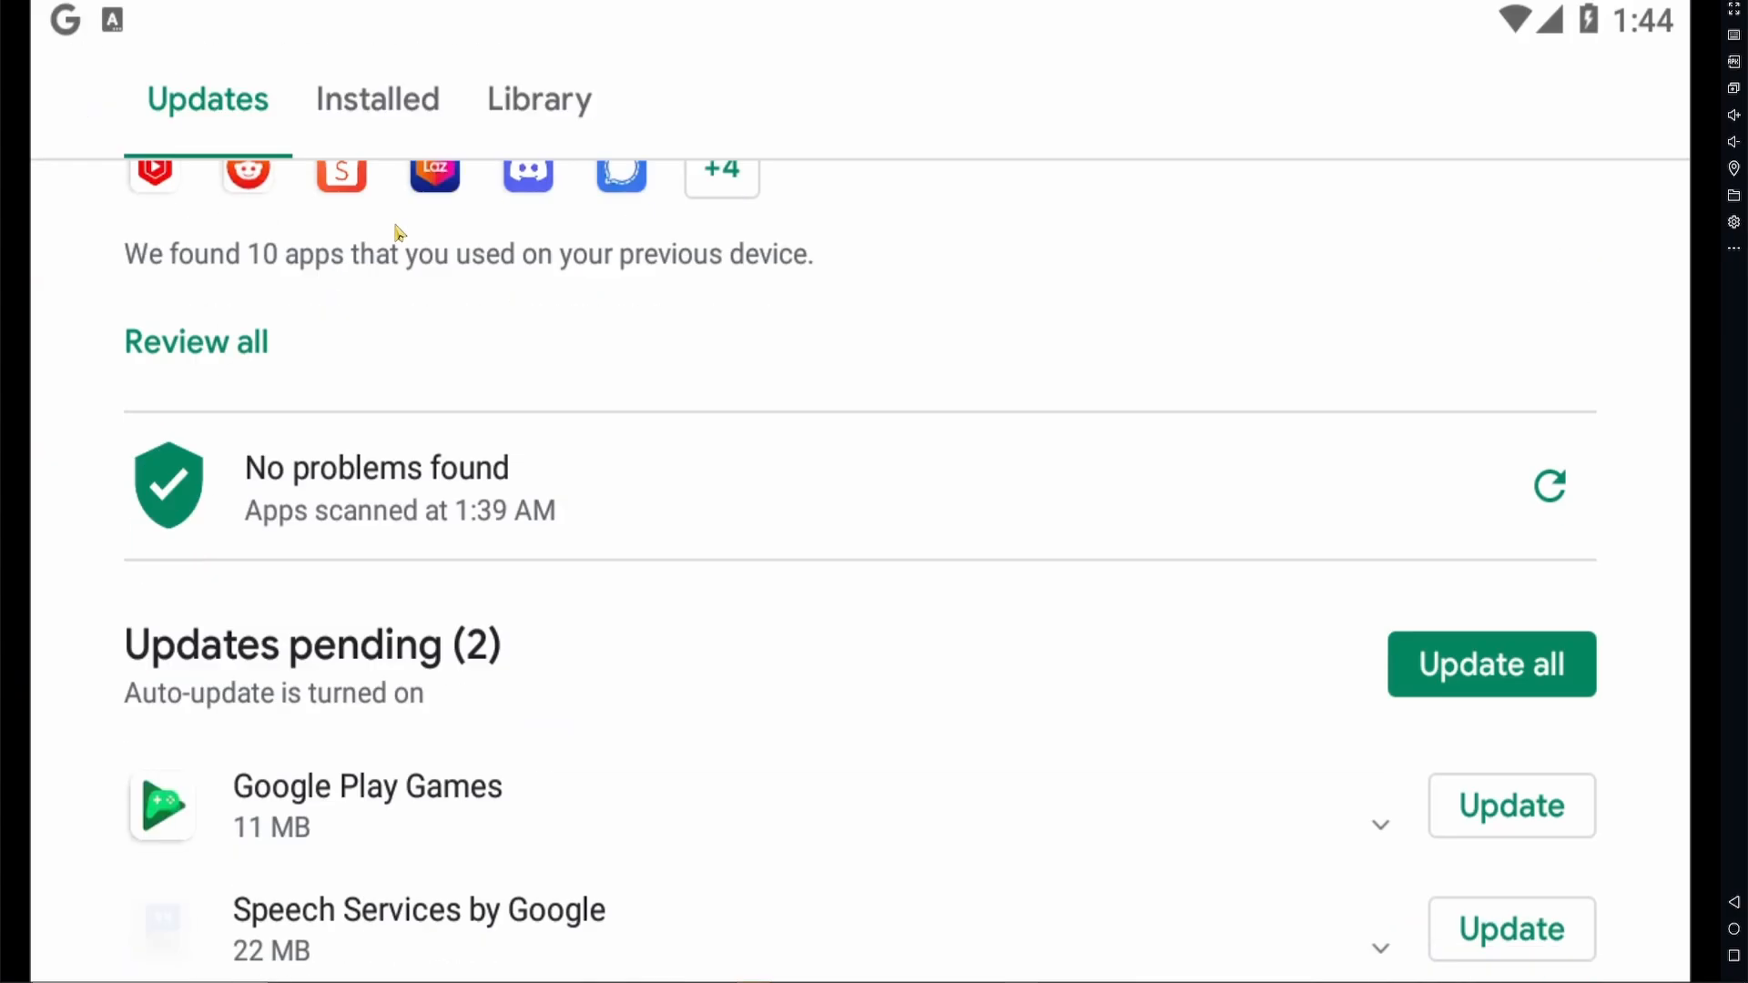
View the Installed apps list and open the PUBG: NEW STATE listing.
{"action": "scroll", "scroll_direction": "down", "scroll_amount": 3}
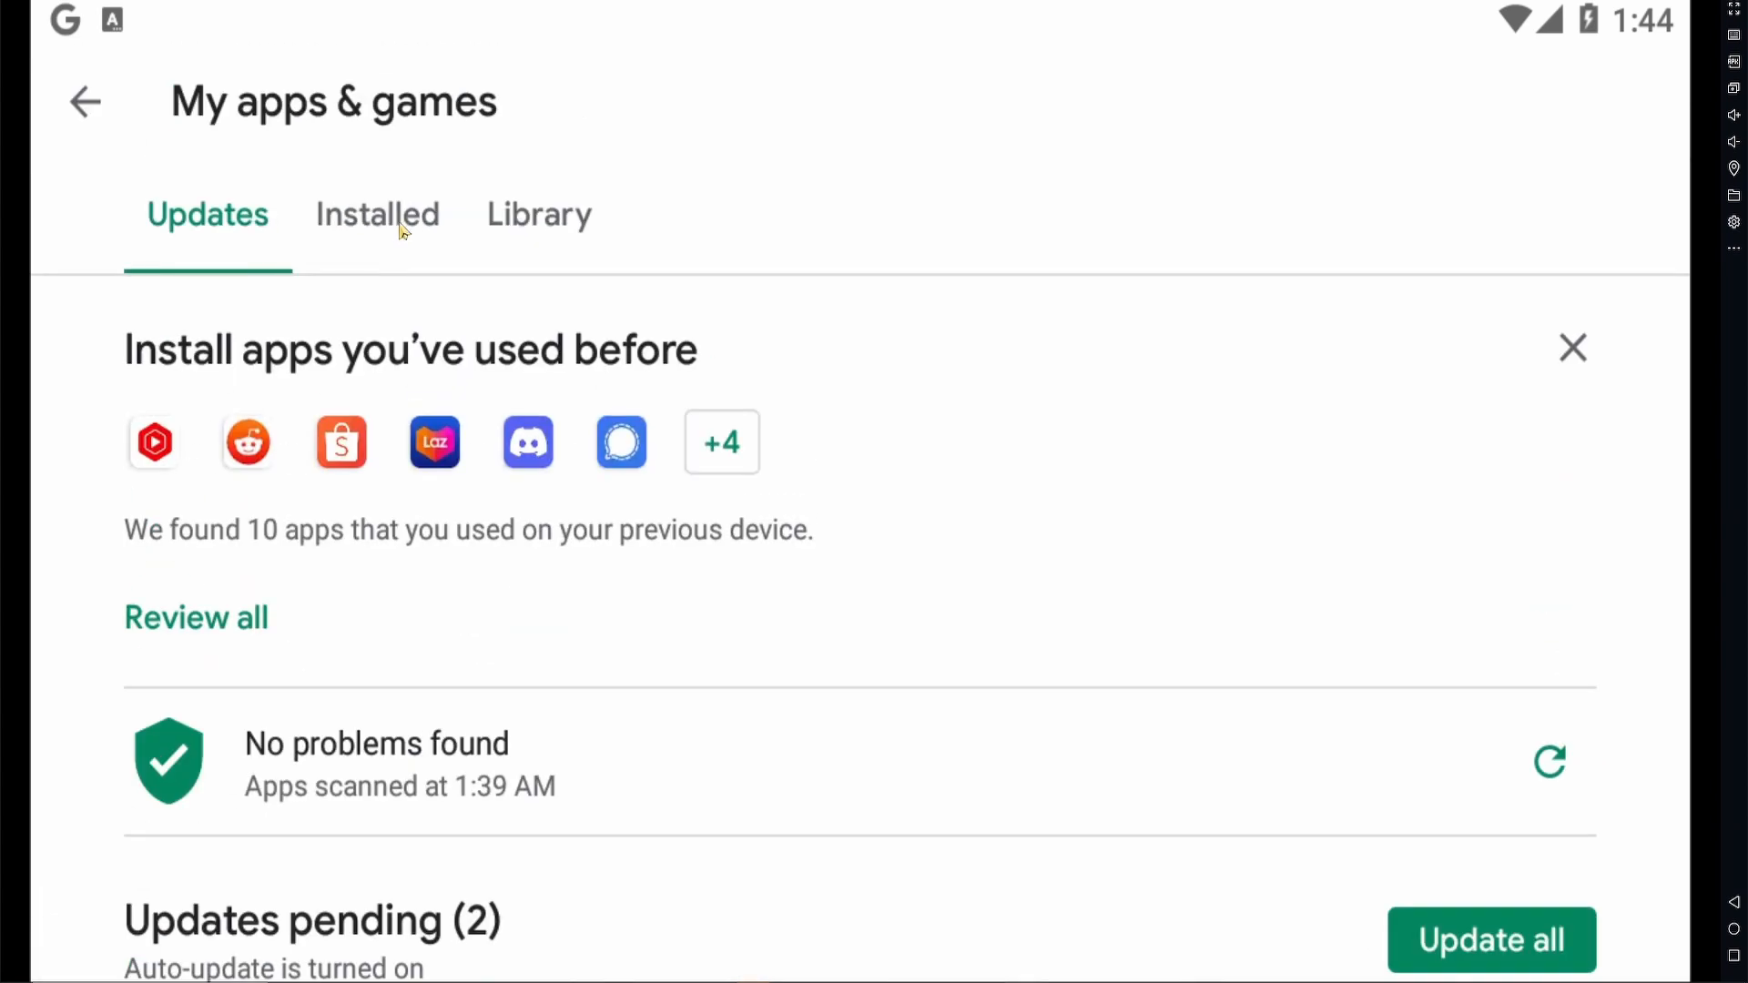
{"action": "left_click", "coordinate": [377, 213]}
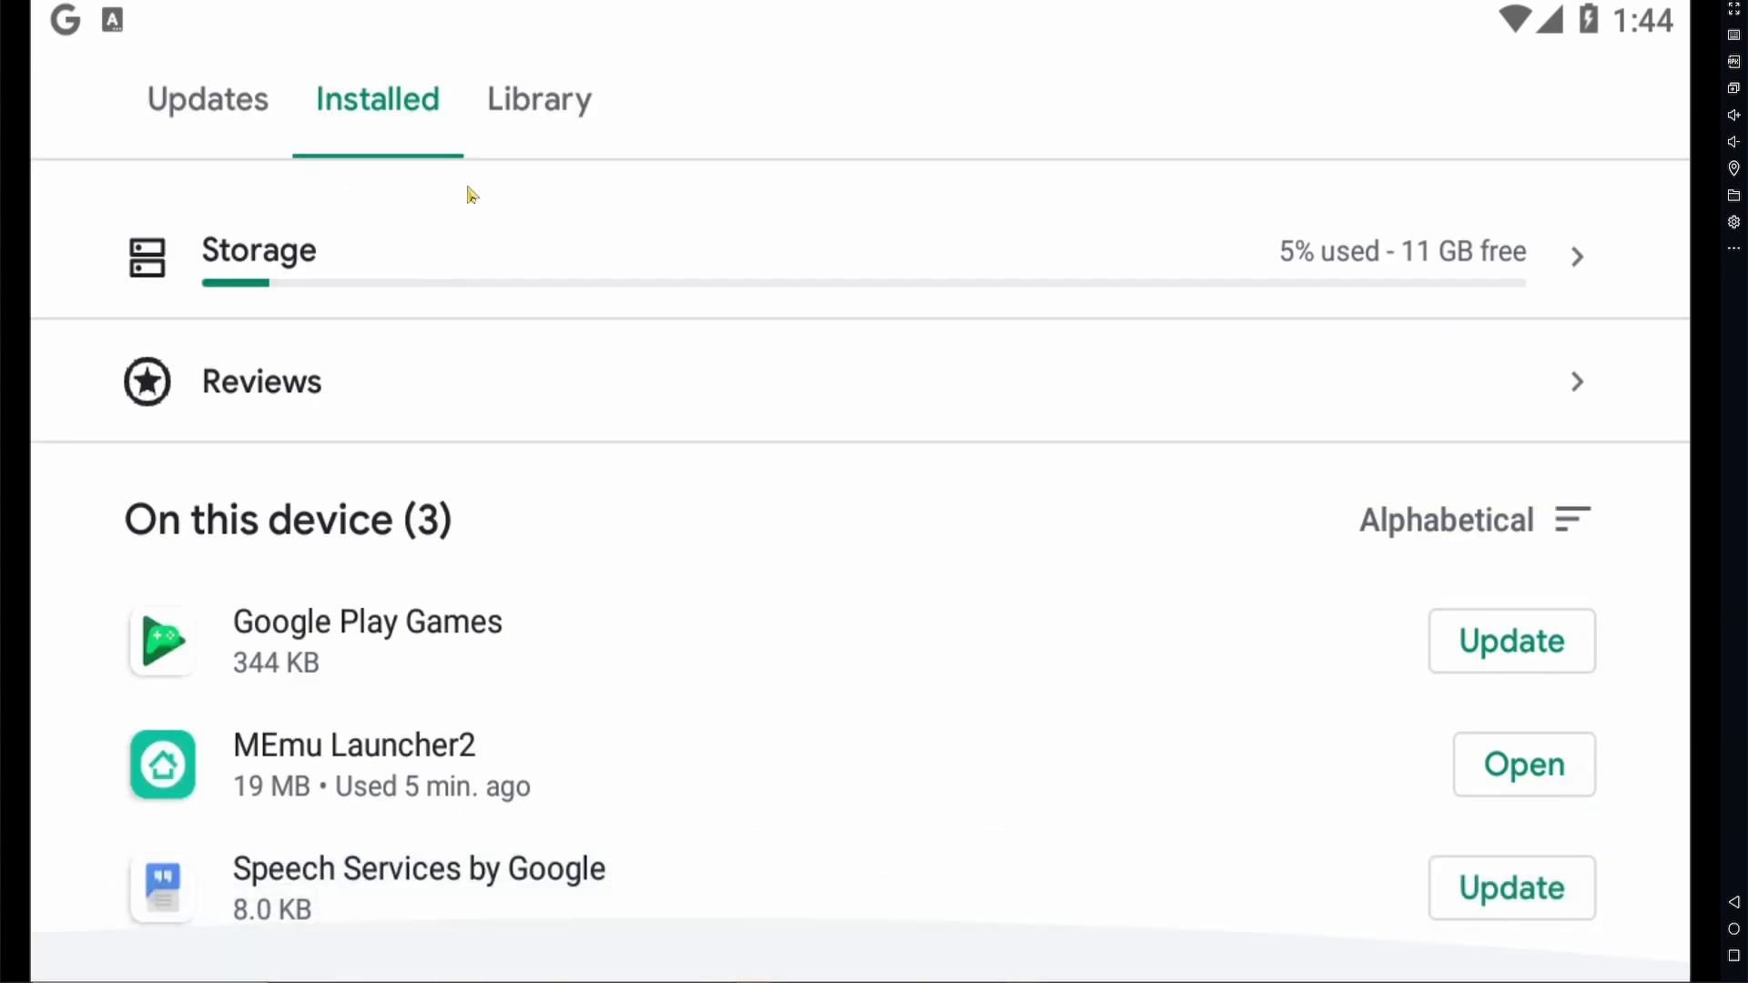
{"action": "left_click", "coordinate": [537, 99]}
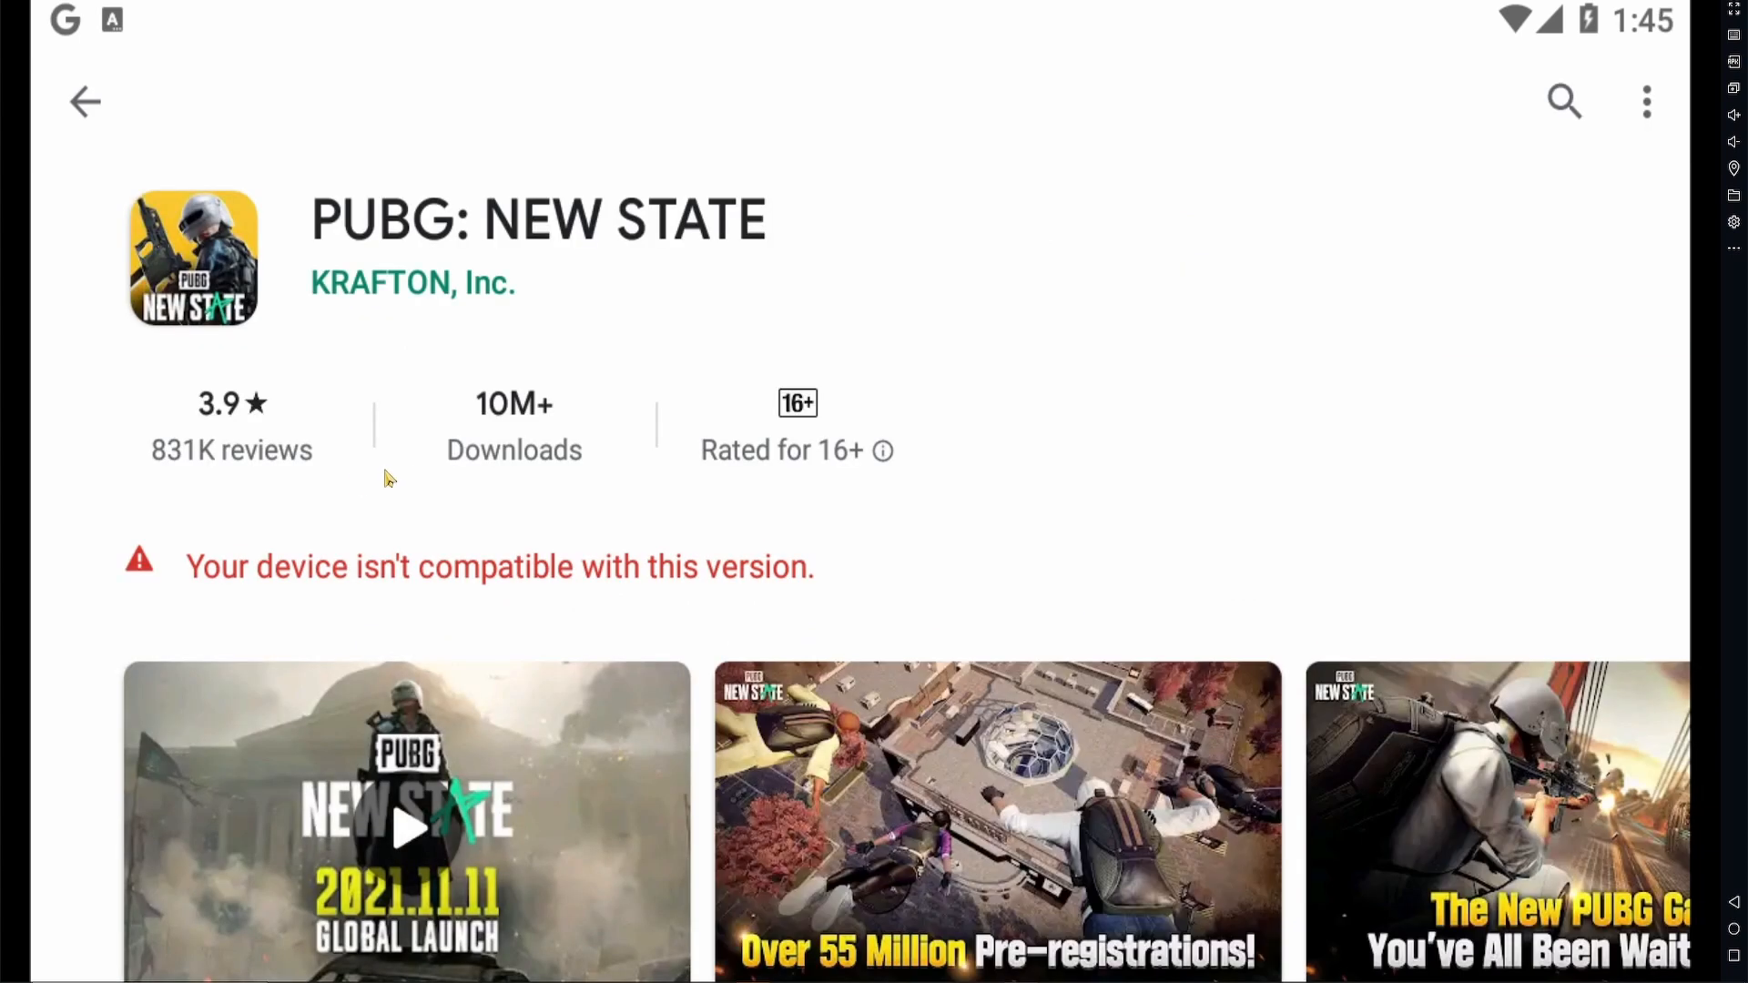
{"action": "mouse_move", "coordinate": [855, 538]}
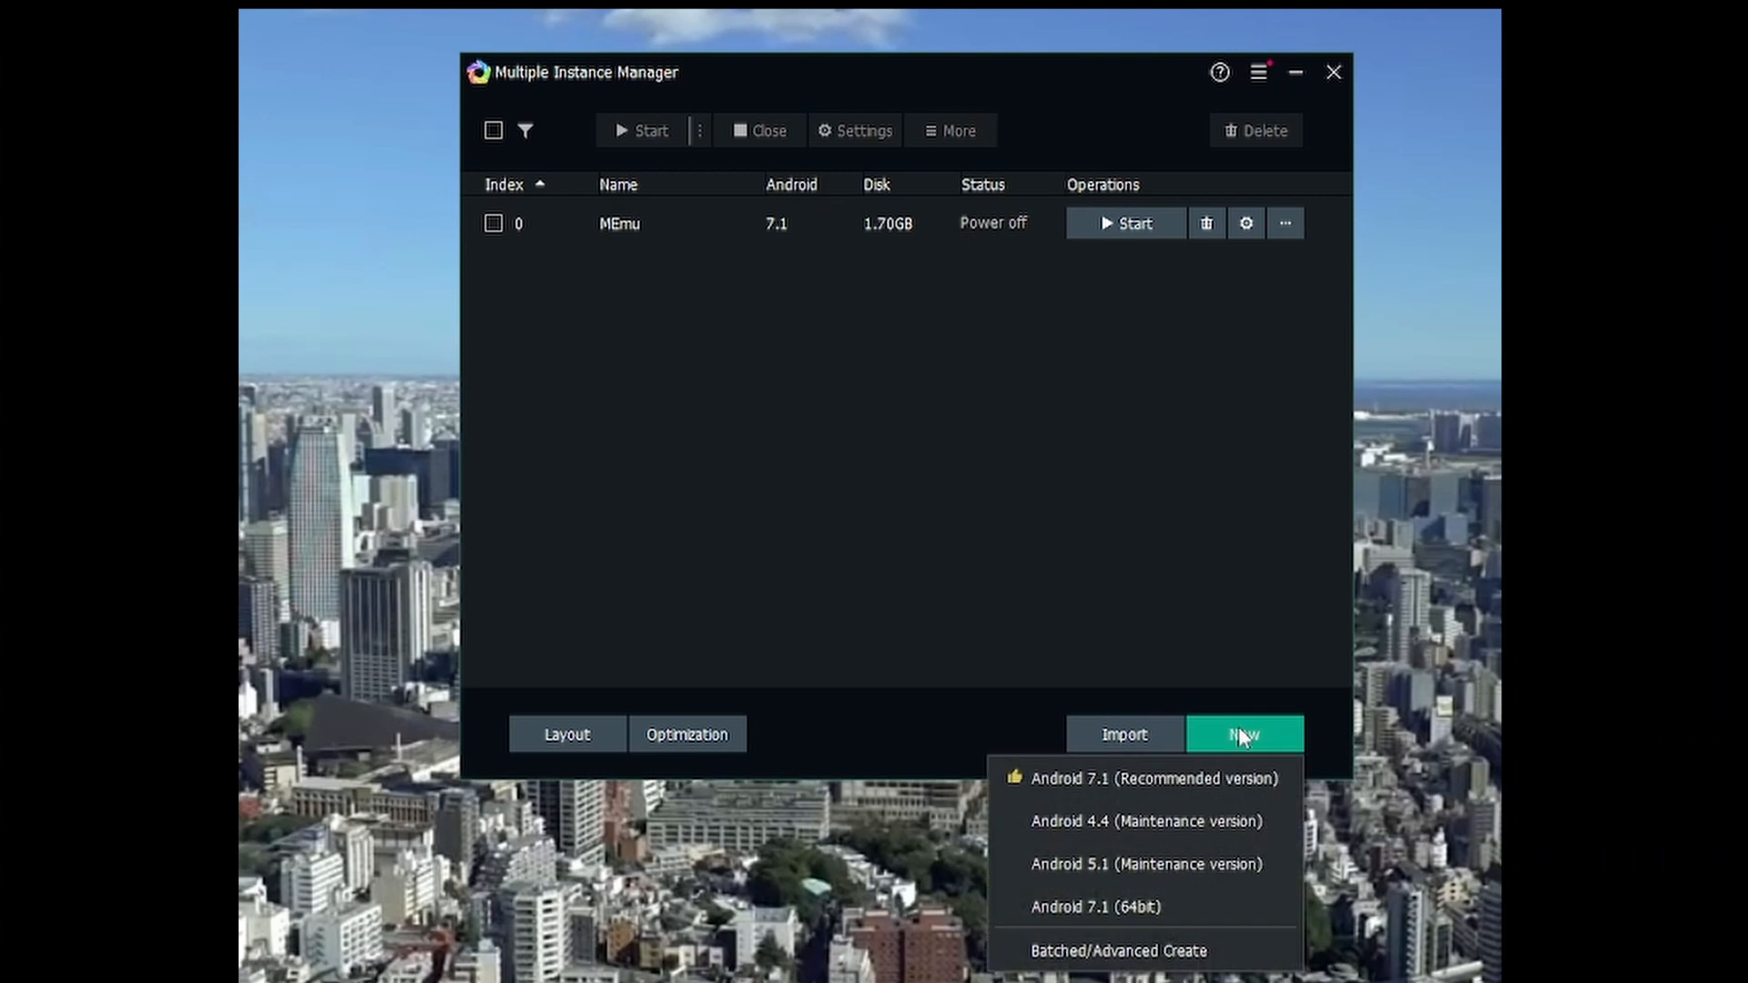
{"action": "mouse_move", "coordinate": [1153, 878]}
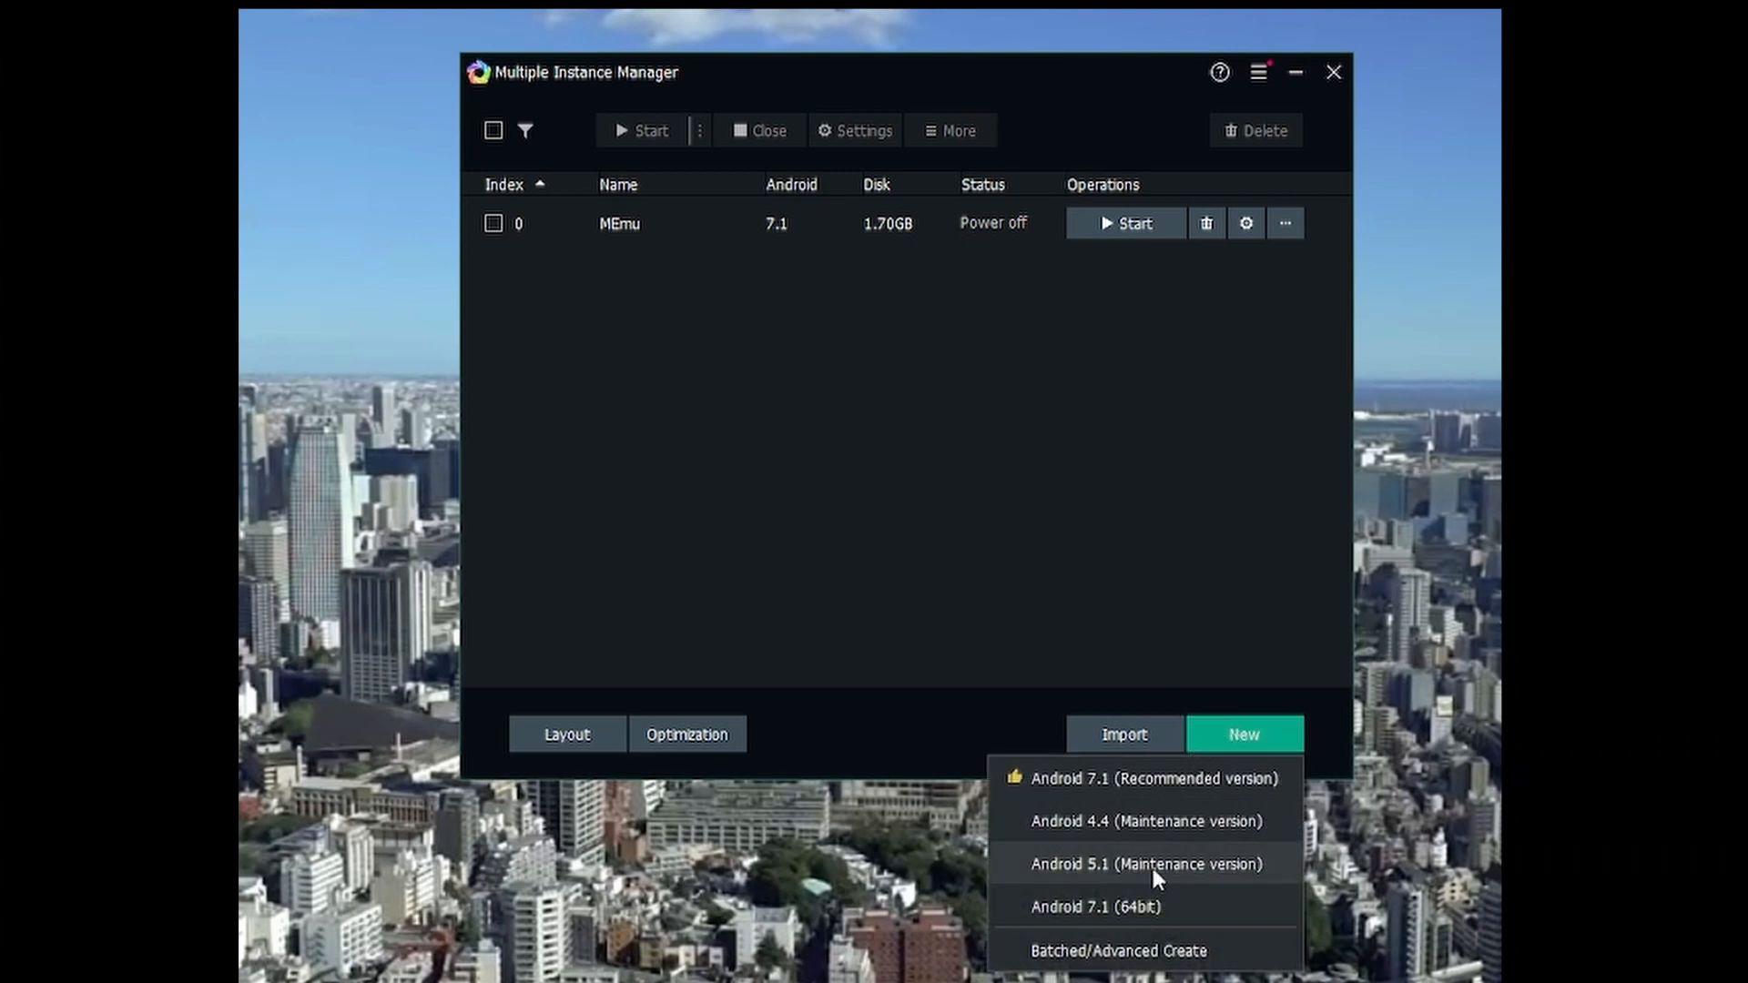
{"action": "mouse_move", "coordinate": [1137, 907]}
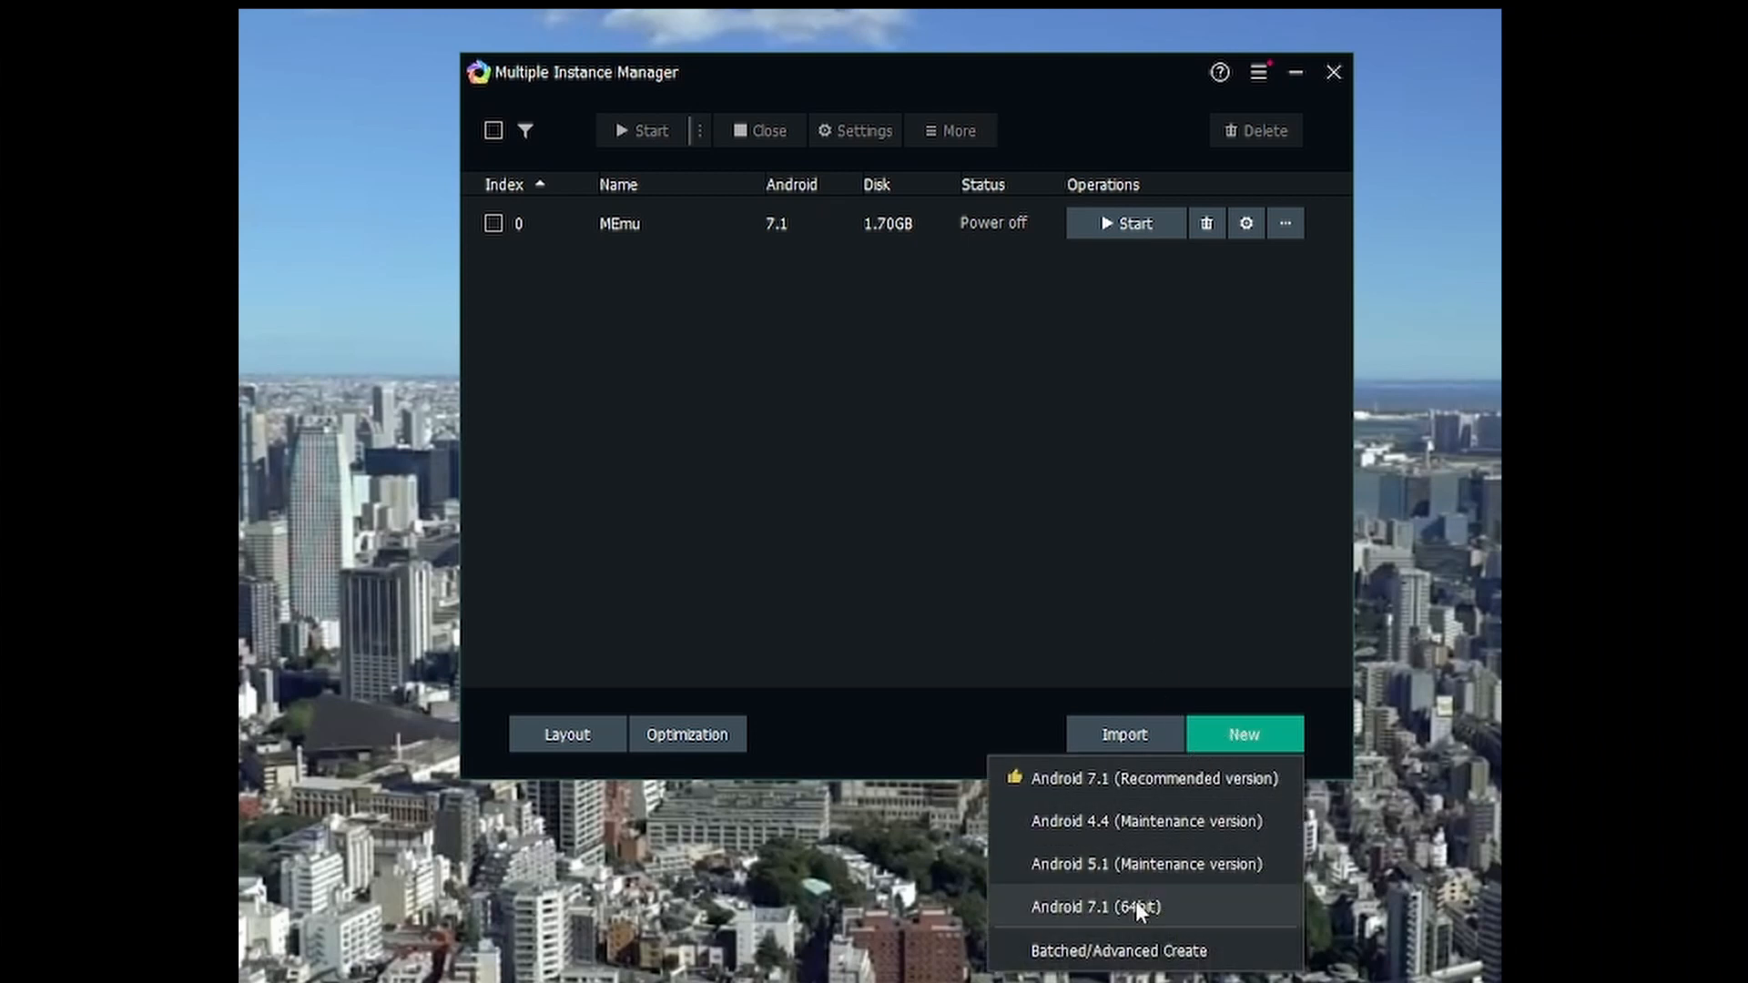
Create a new Android 7.1 64-bit instance and acknowledge its download notice.
{"action": "left_click", "coordinate": [1096, 907]}
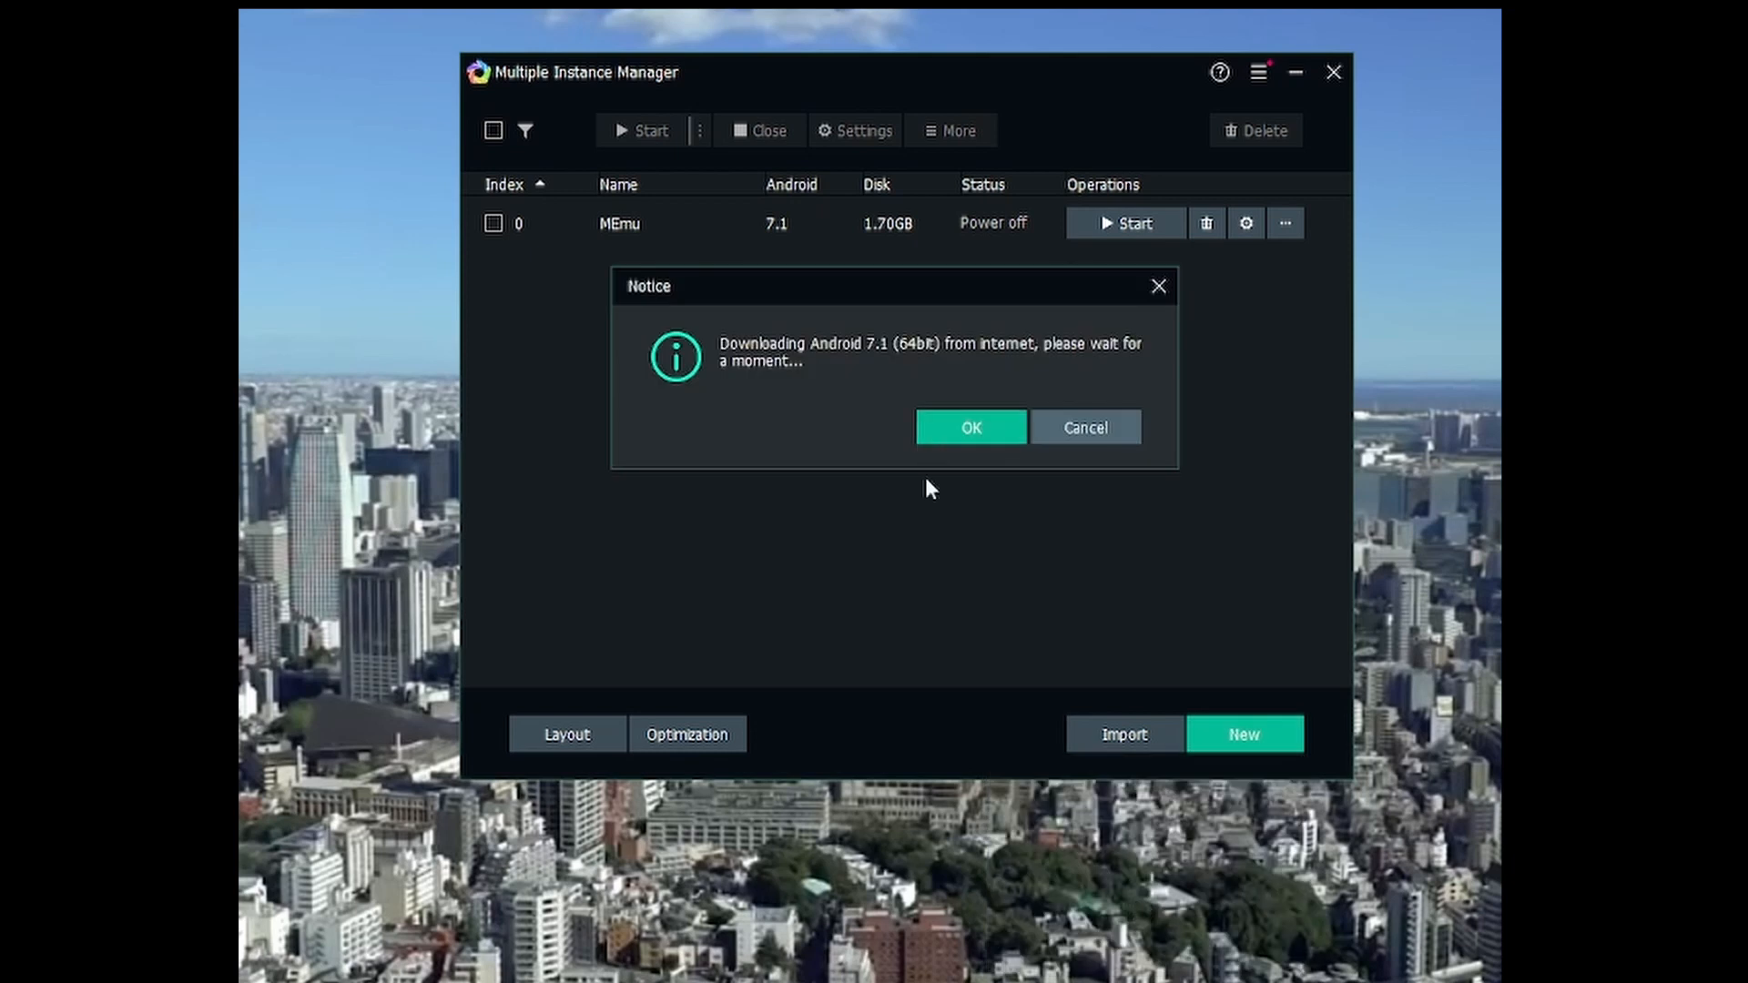
{"action": "left_click", "coordinate": [968, 427]}
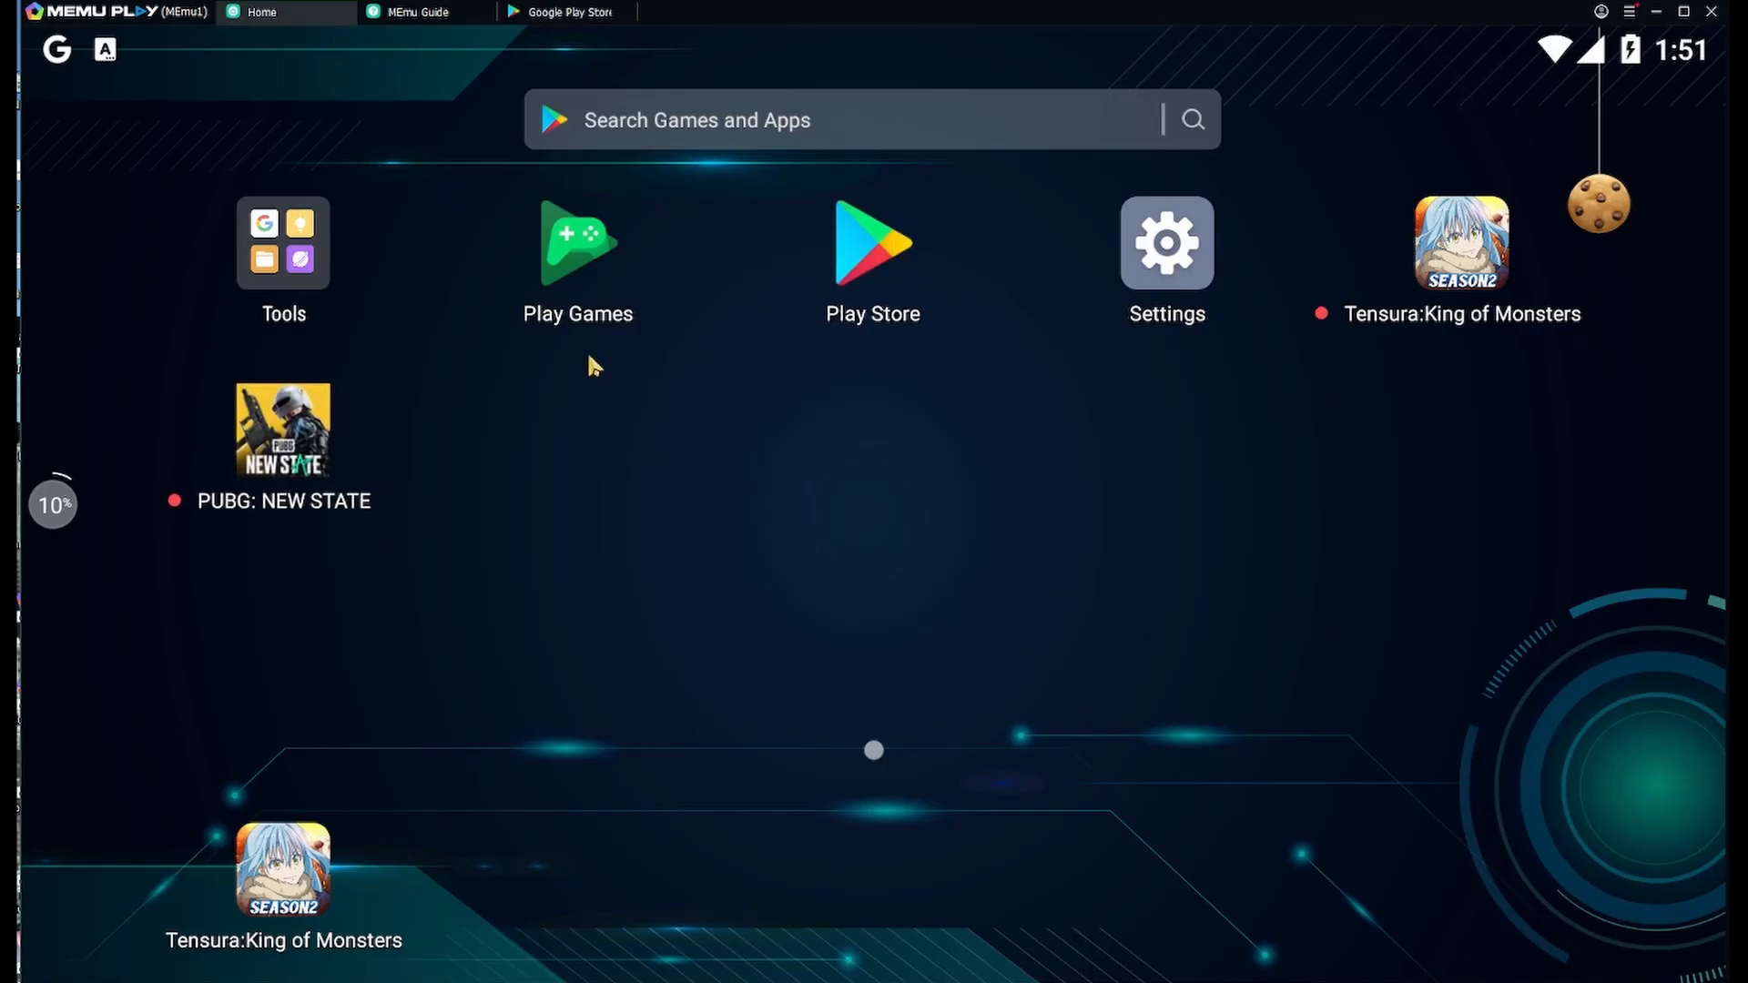
{"action": "mouse_move", "coordinate": [309, 468]}
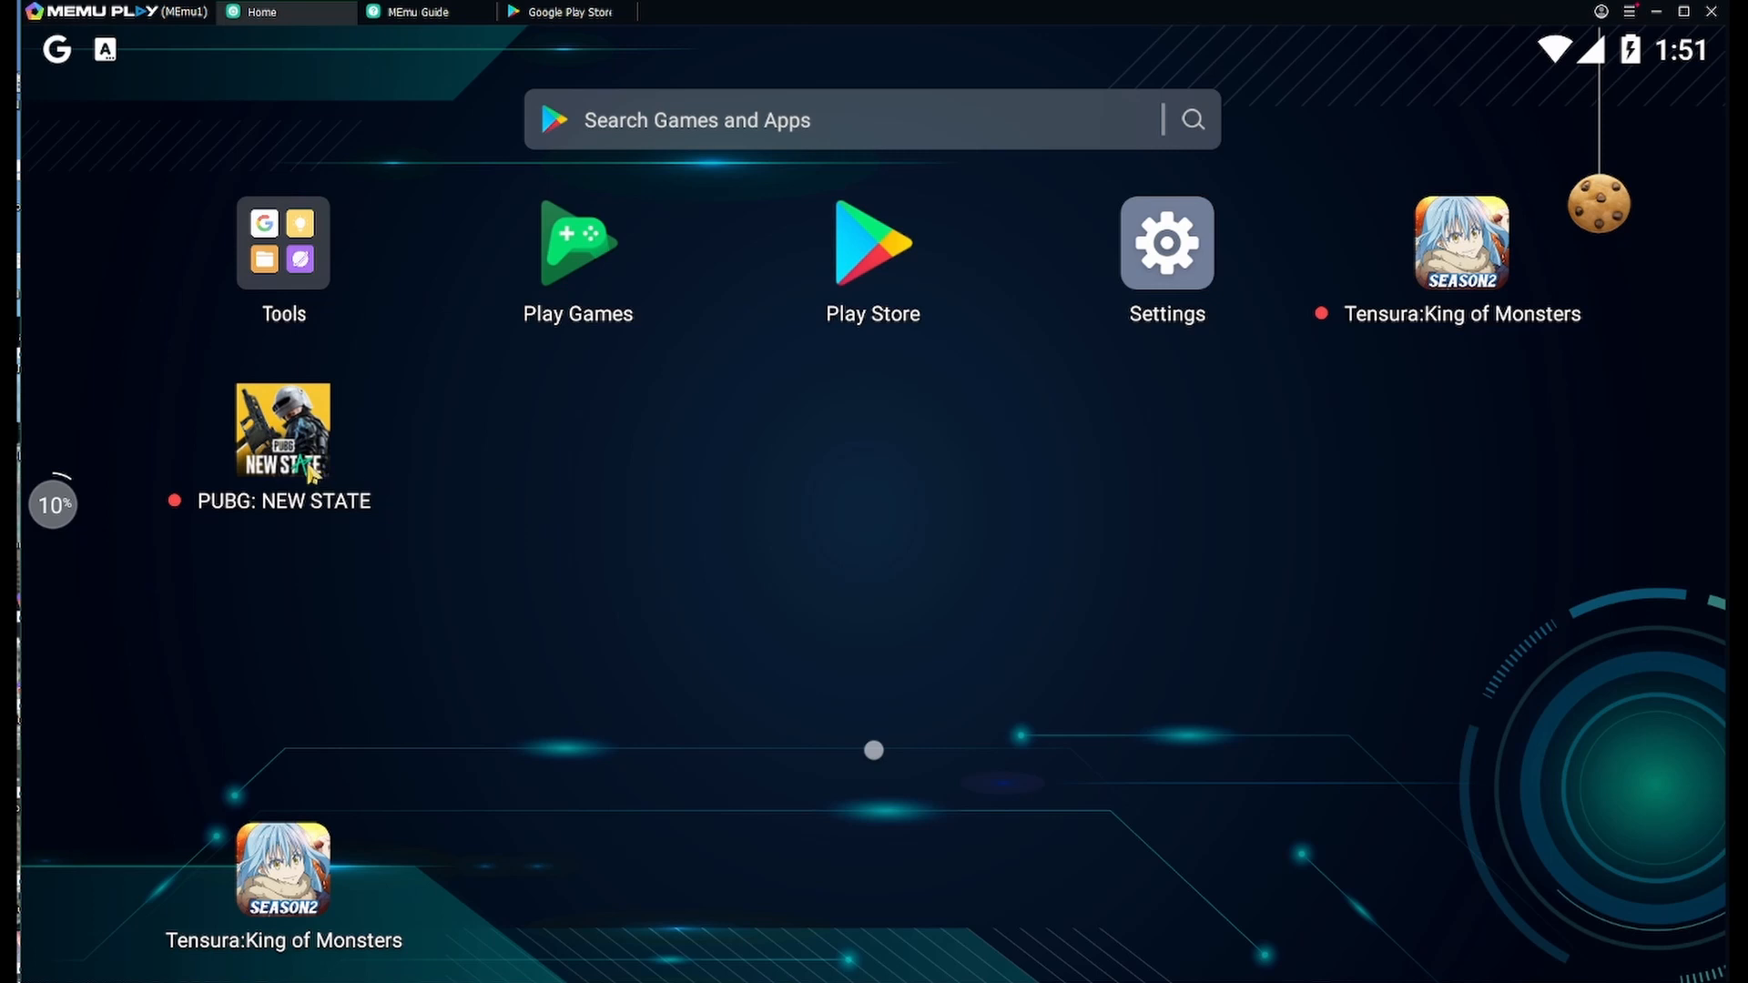